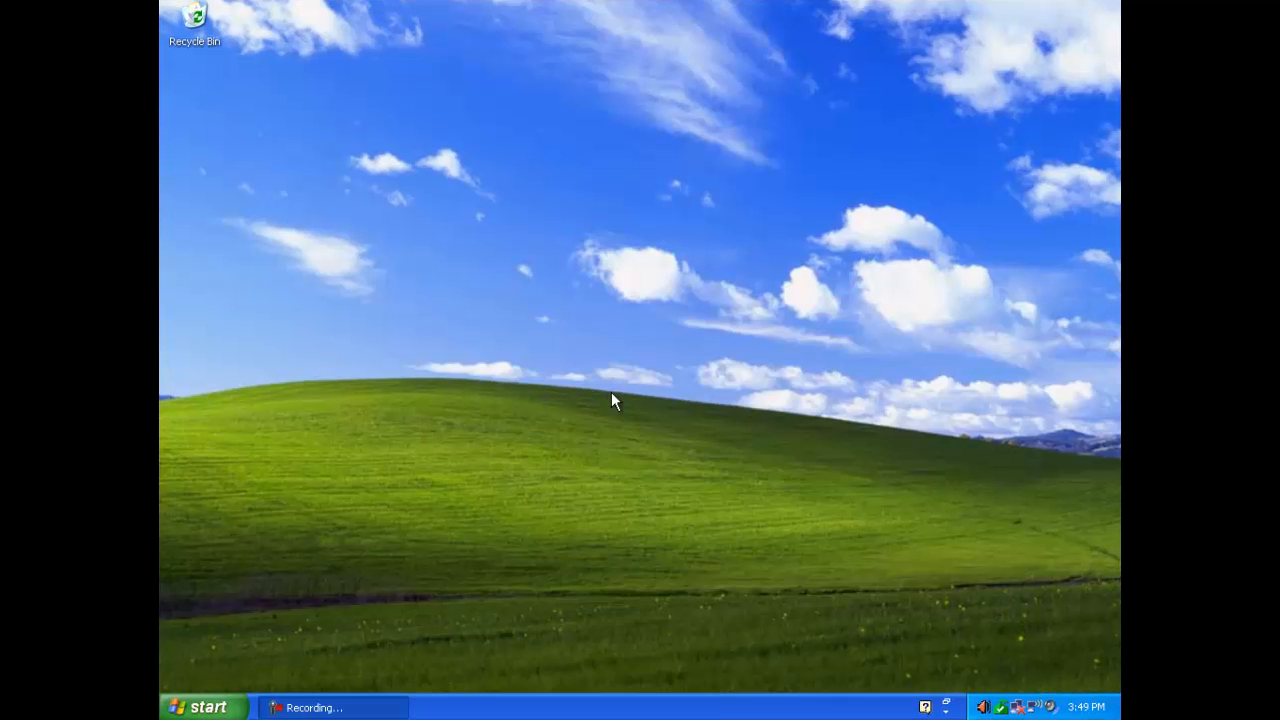
# Reach Power Options through Display Properties' Screen Saver settings
pyautogui.click(200, 706)
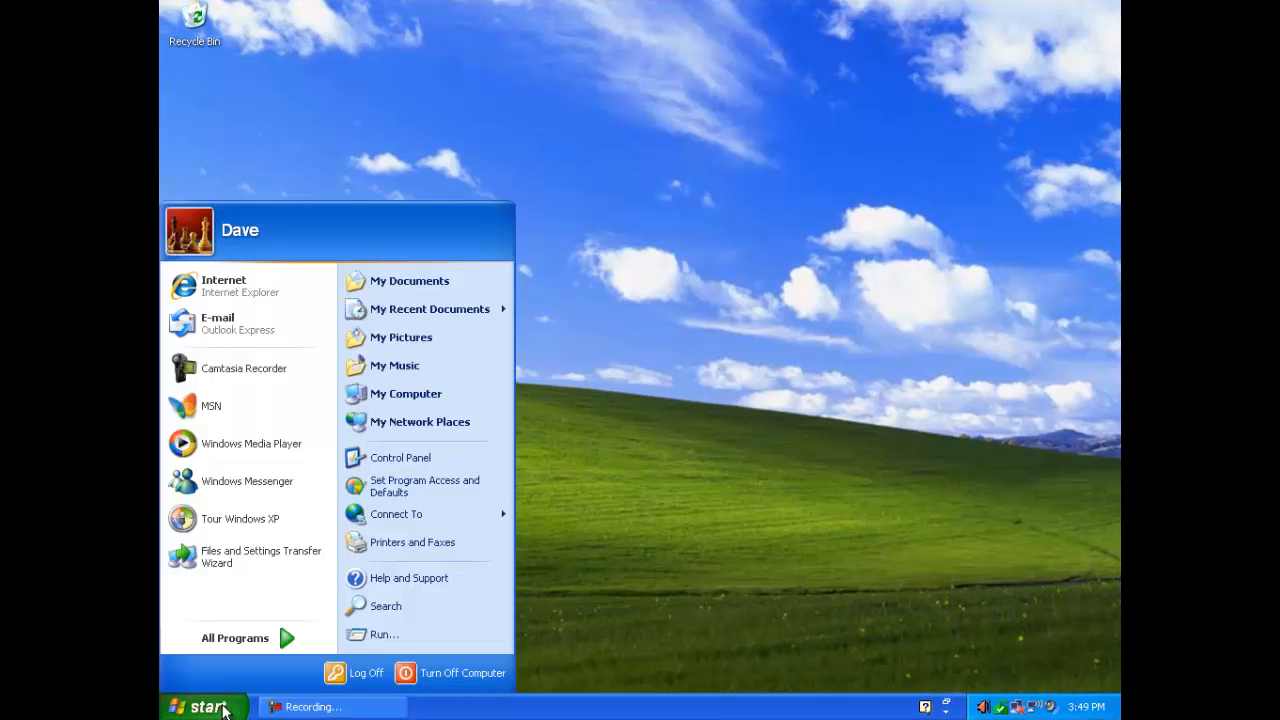
pyautogui.click(462, 672)
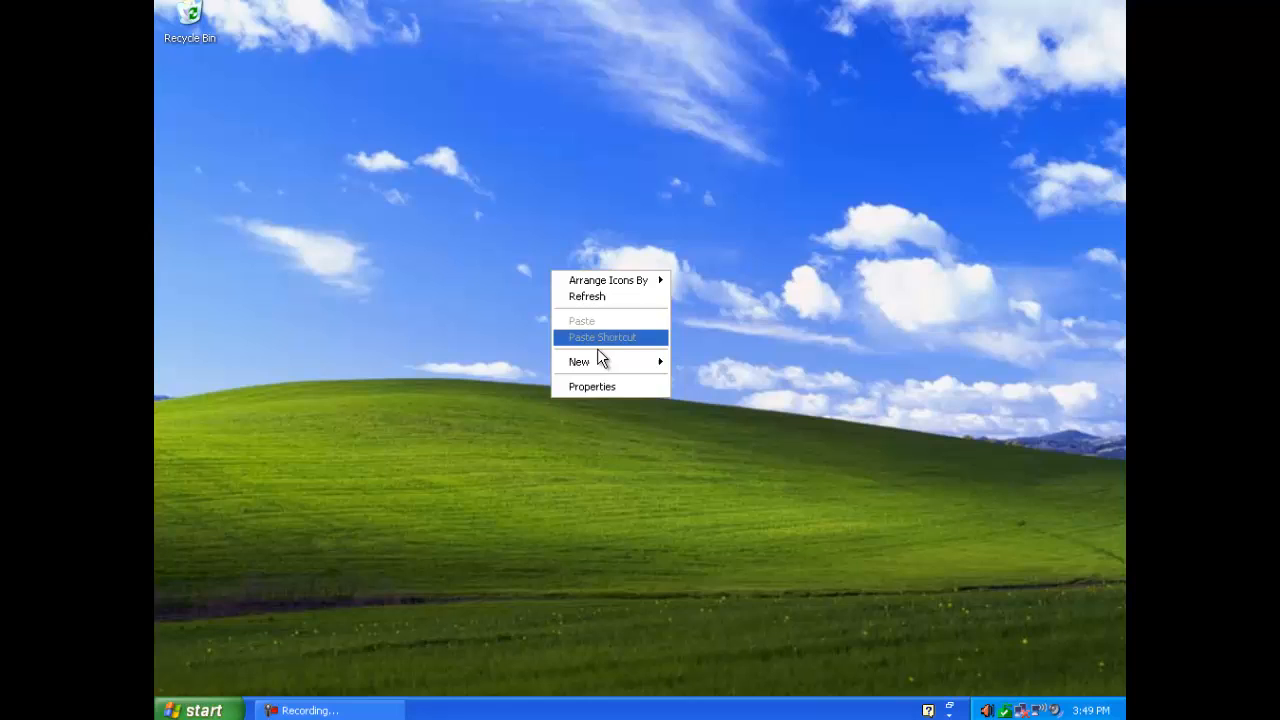
pyautogui.moveTo(610, 388)
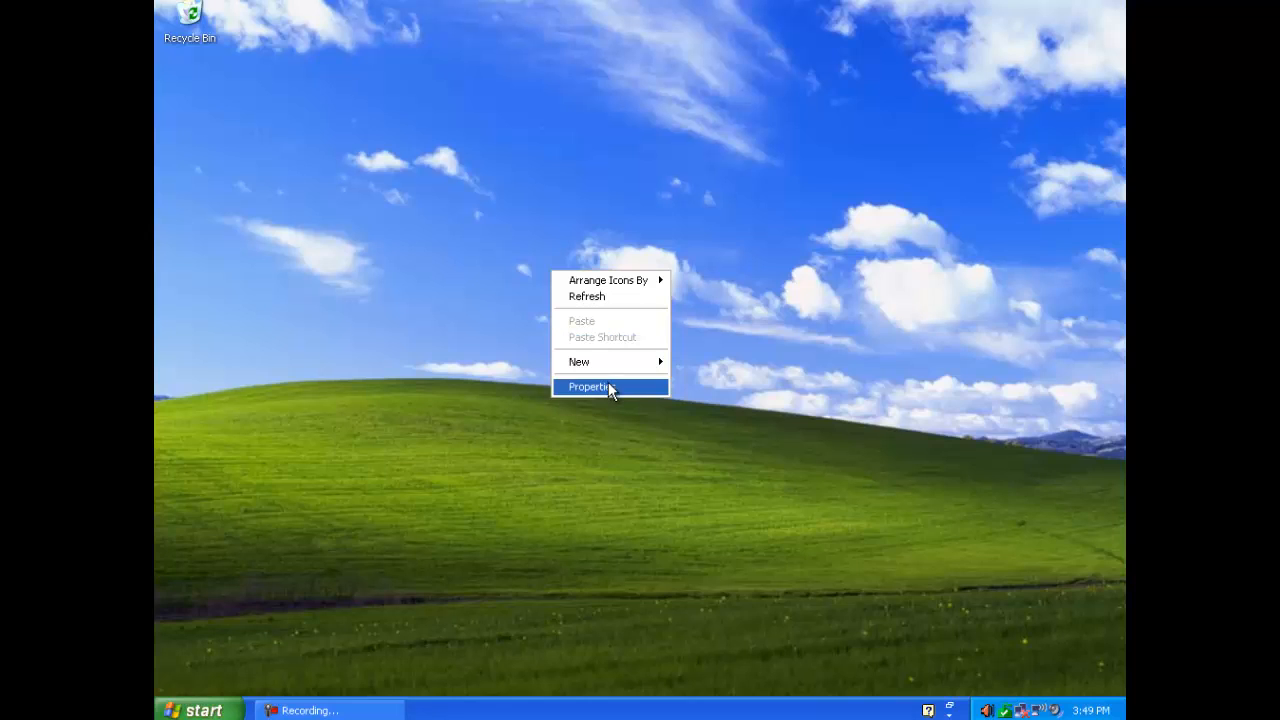
pyautogui.click(592, 388)
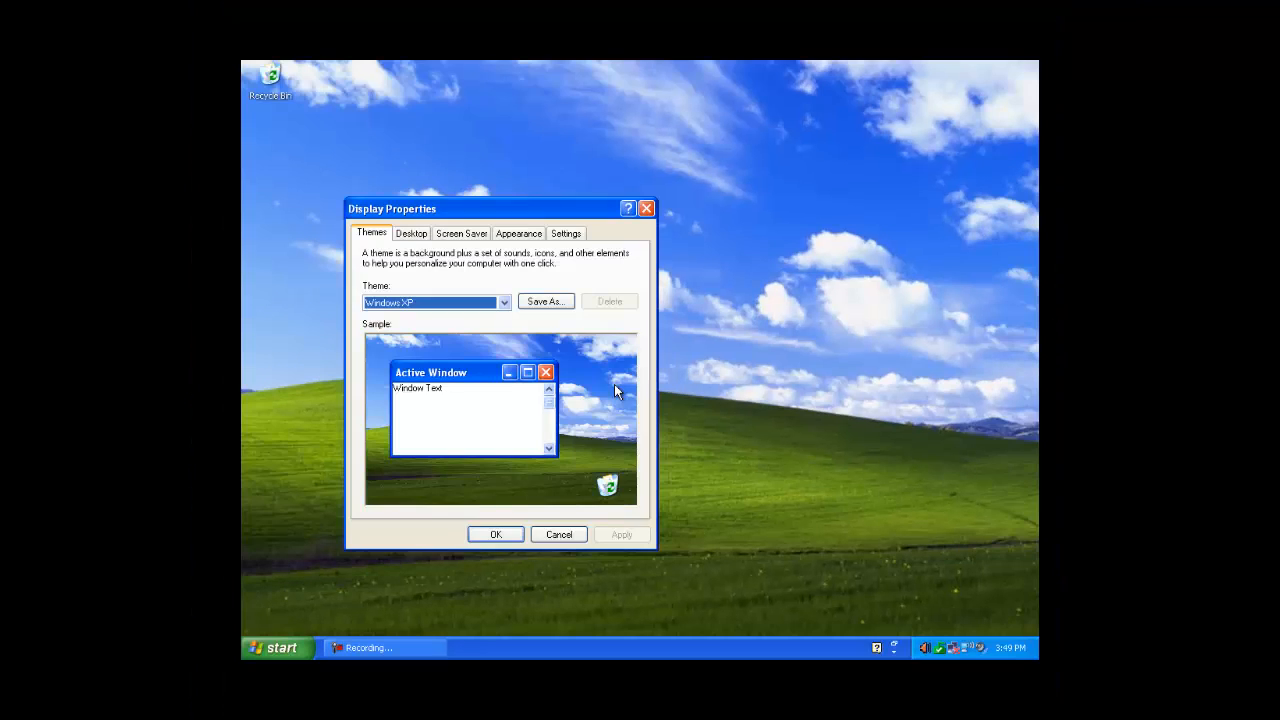
pyautogui.click(460, 232)
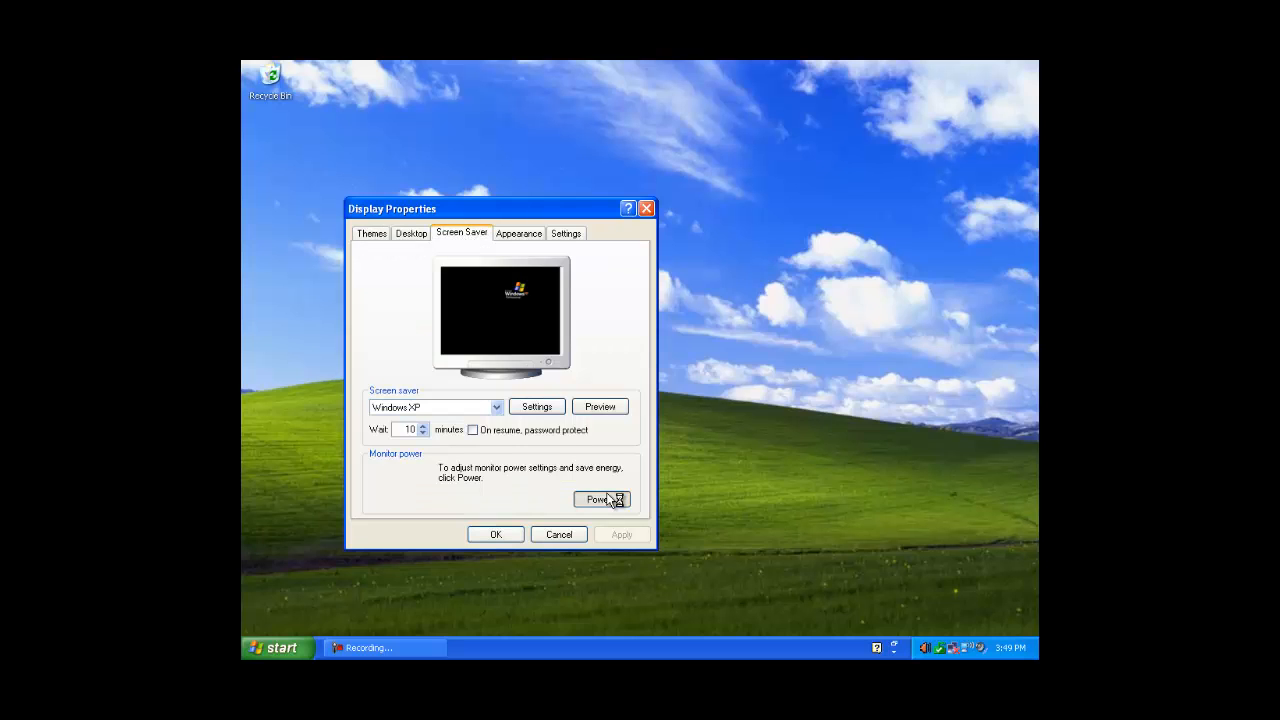
pyautogui.click(600, 500)
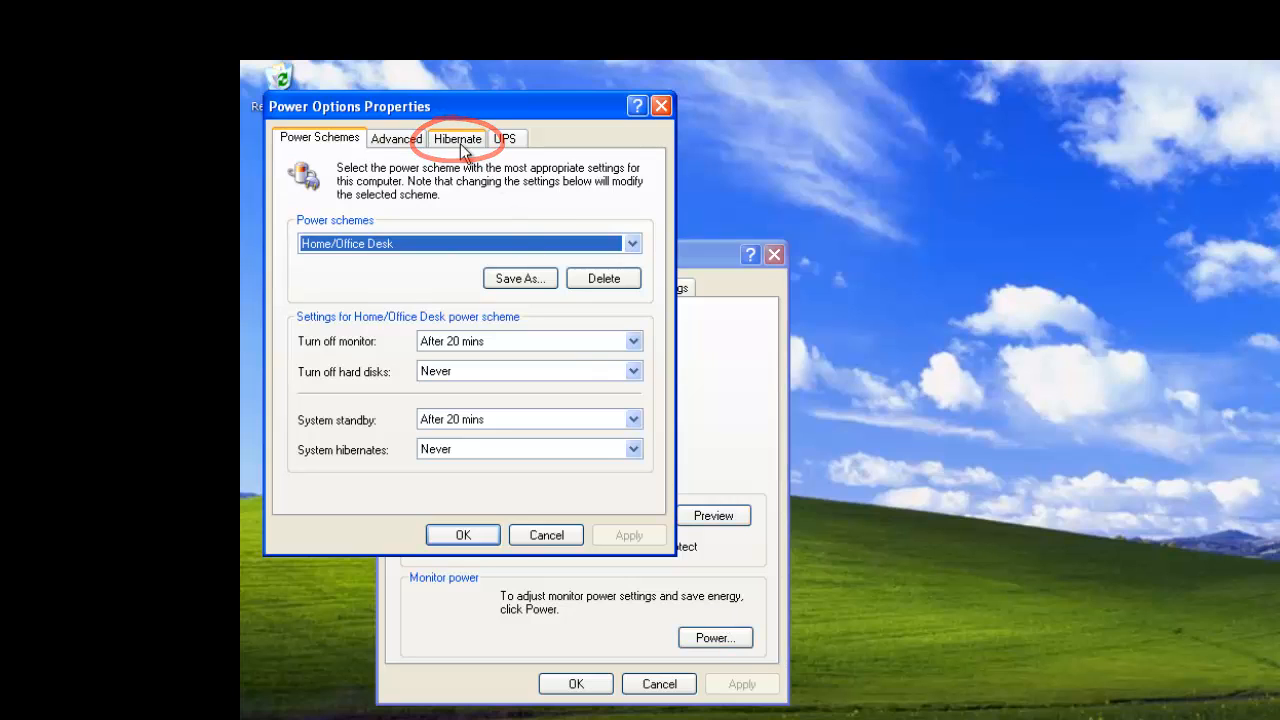
# Enable hibernation on the Hibernate tab and save the power settings
pyautogui.click(456, 138)
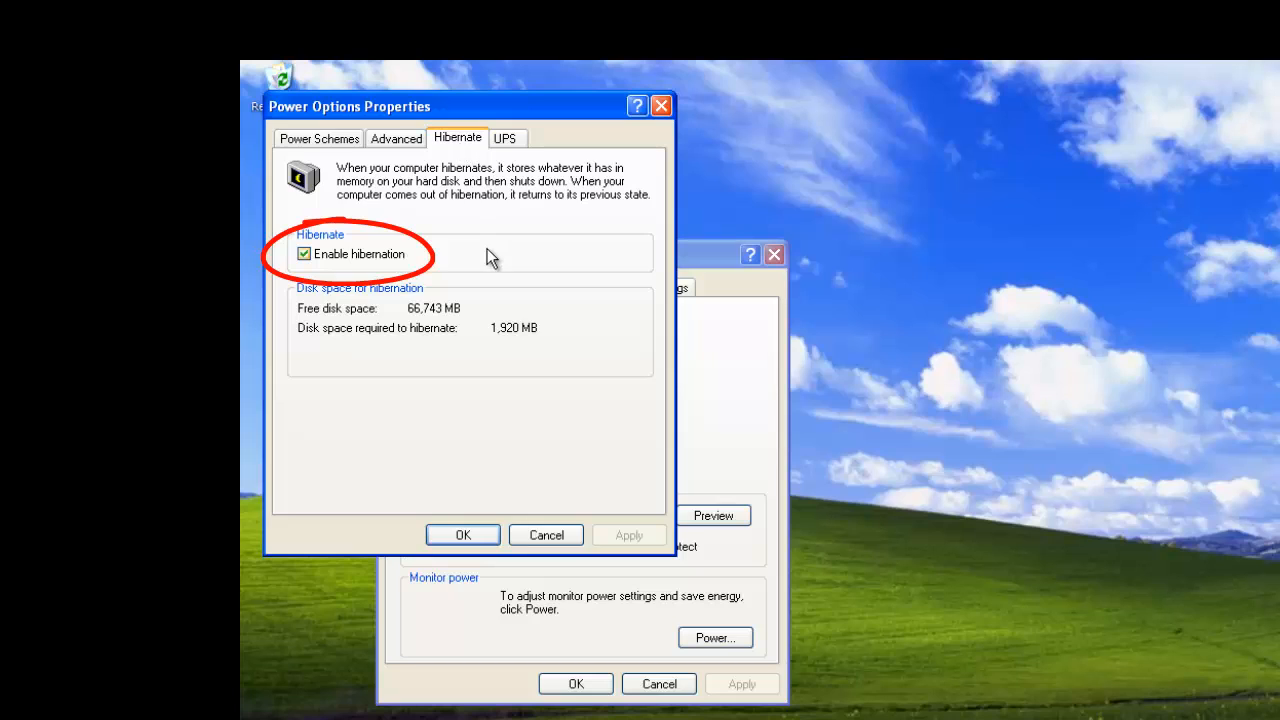
pyautogui.click(304, 252)
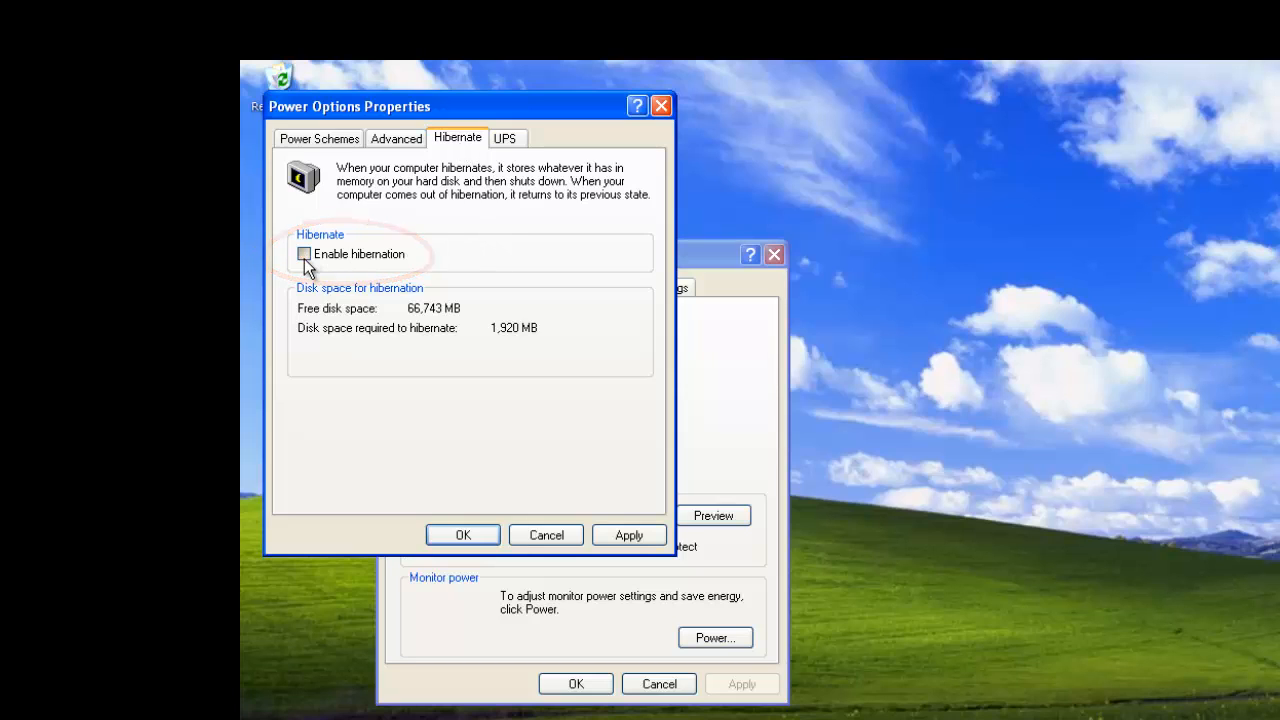
pyautogui.click(304, 252)
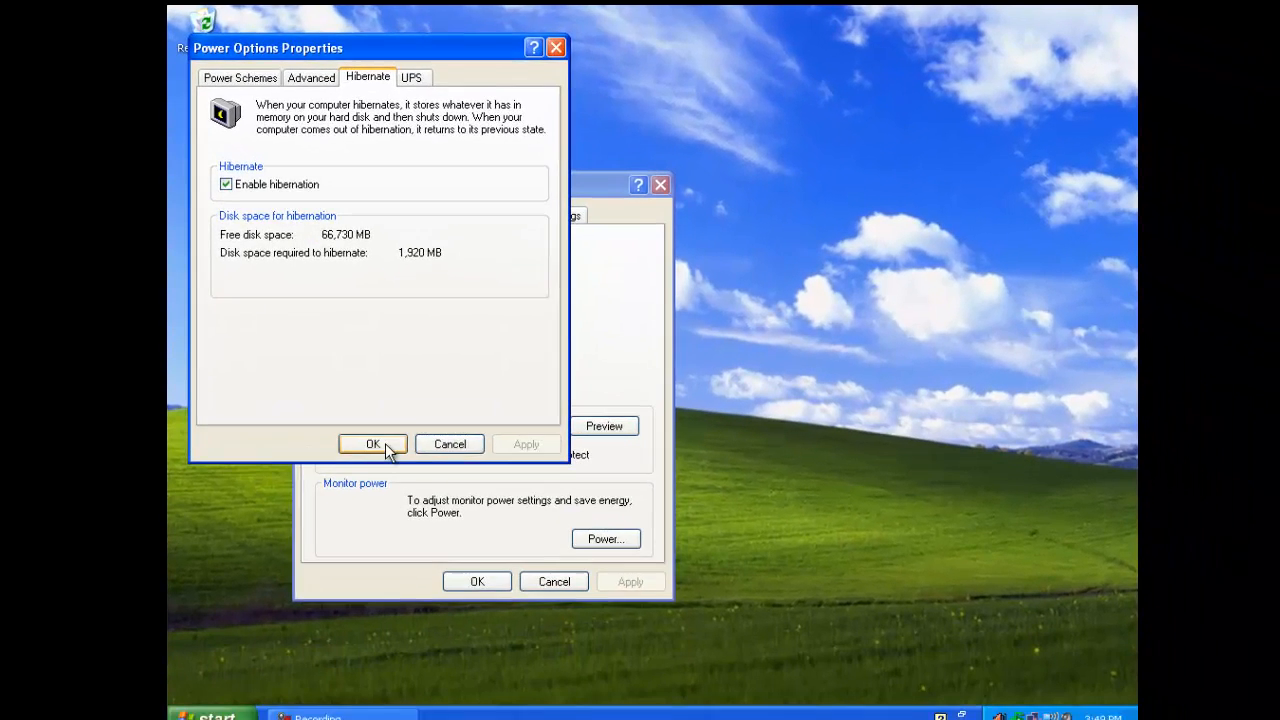
pyautogui.click(372, 444)
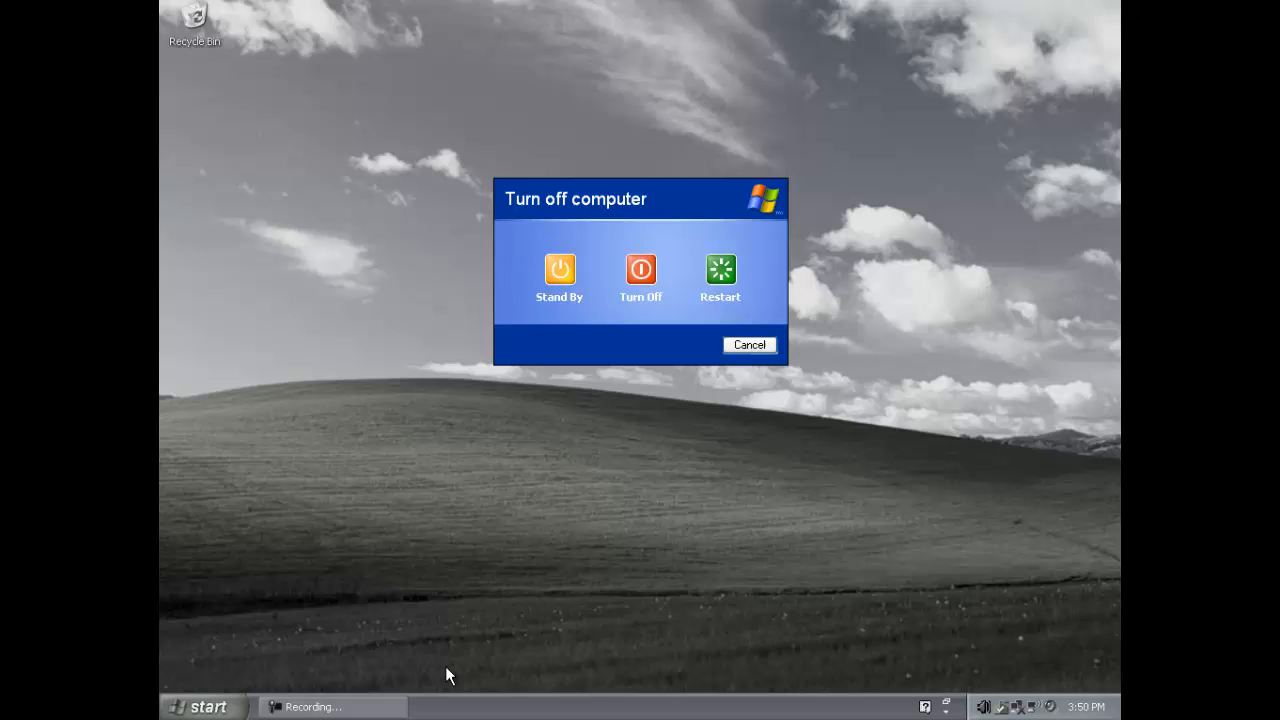
# Dismiss the Turn off computer dialog, returning to the plain desktop
pyautogui.click(748, 344)
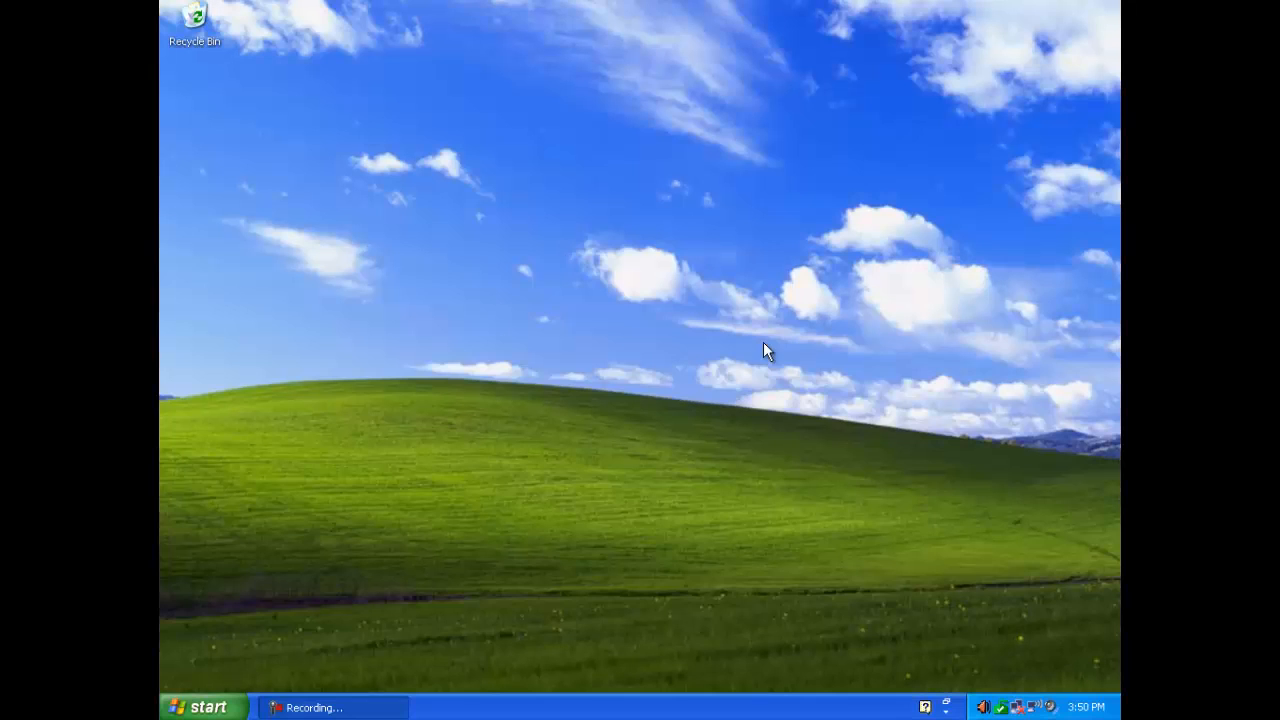
# Reopen Power Options from the desktop and keep the Home/Office Desk power scheme
pyautogui.rightClick(768, 350)
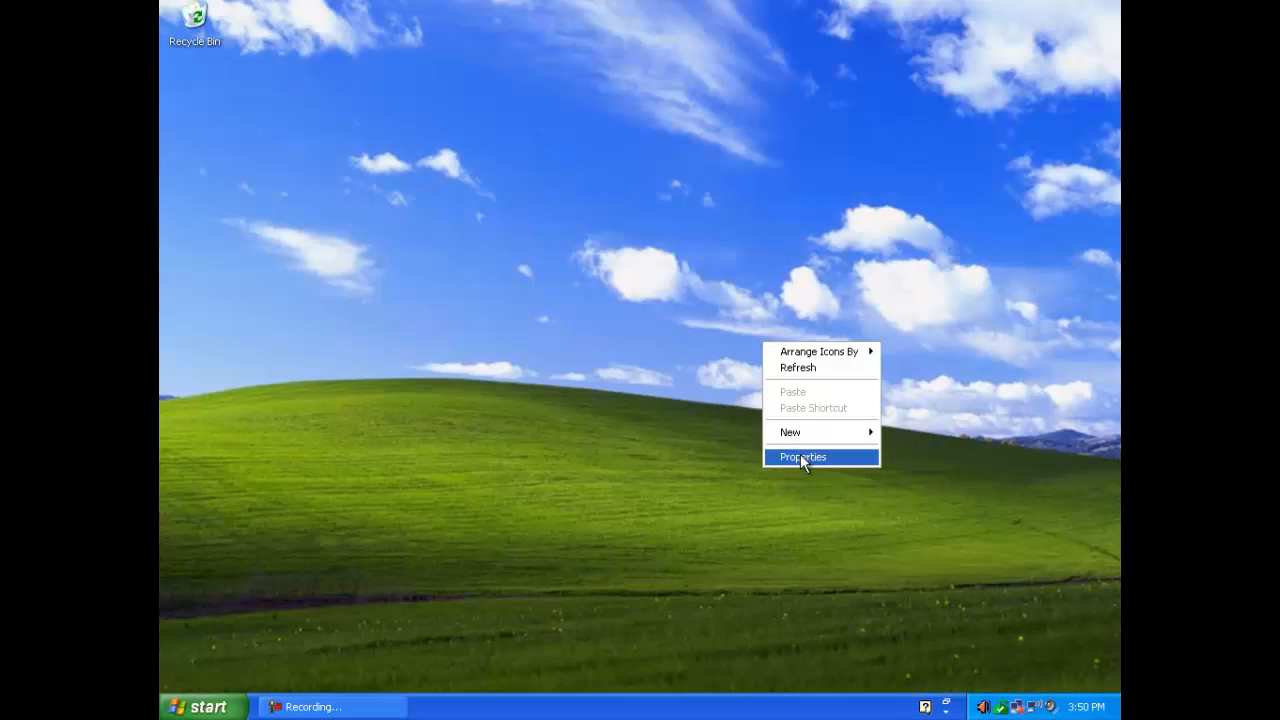
pyautogui.click(802, 456)
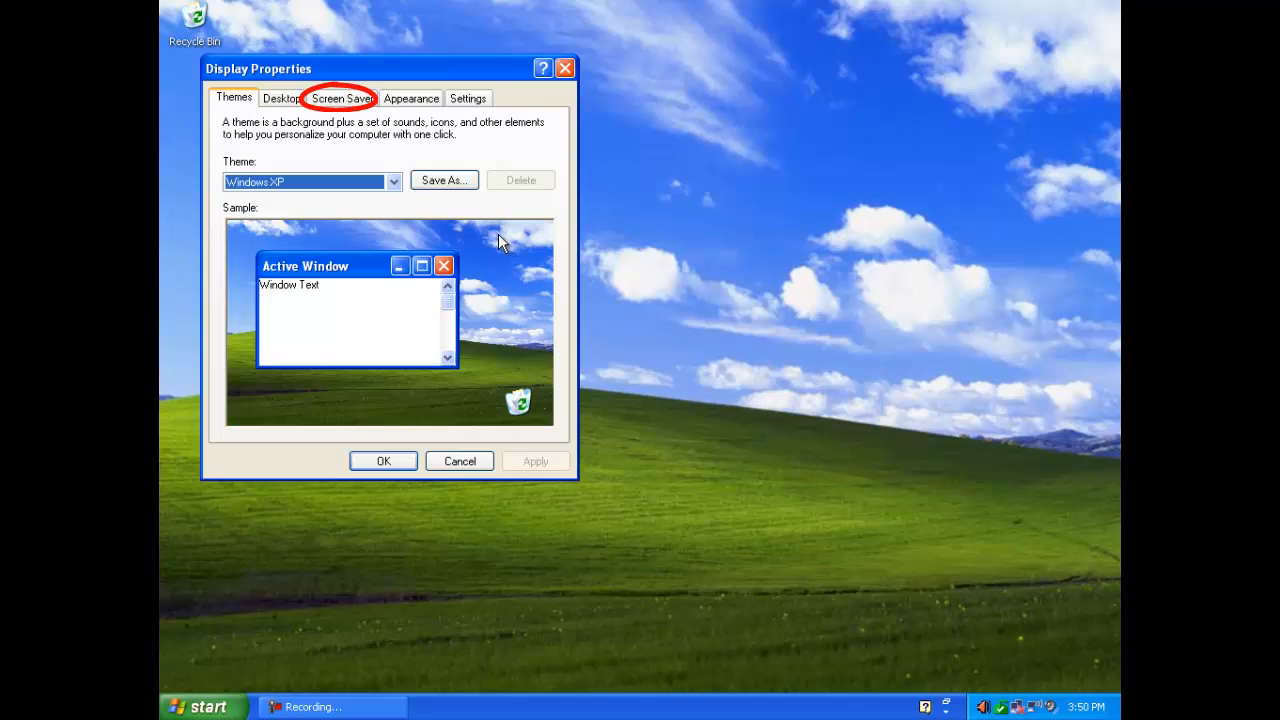
pyautogui.click(342, 98)
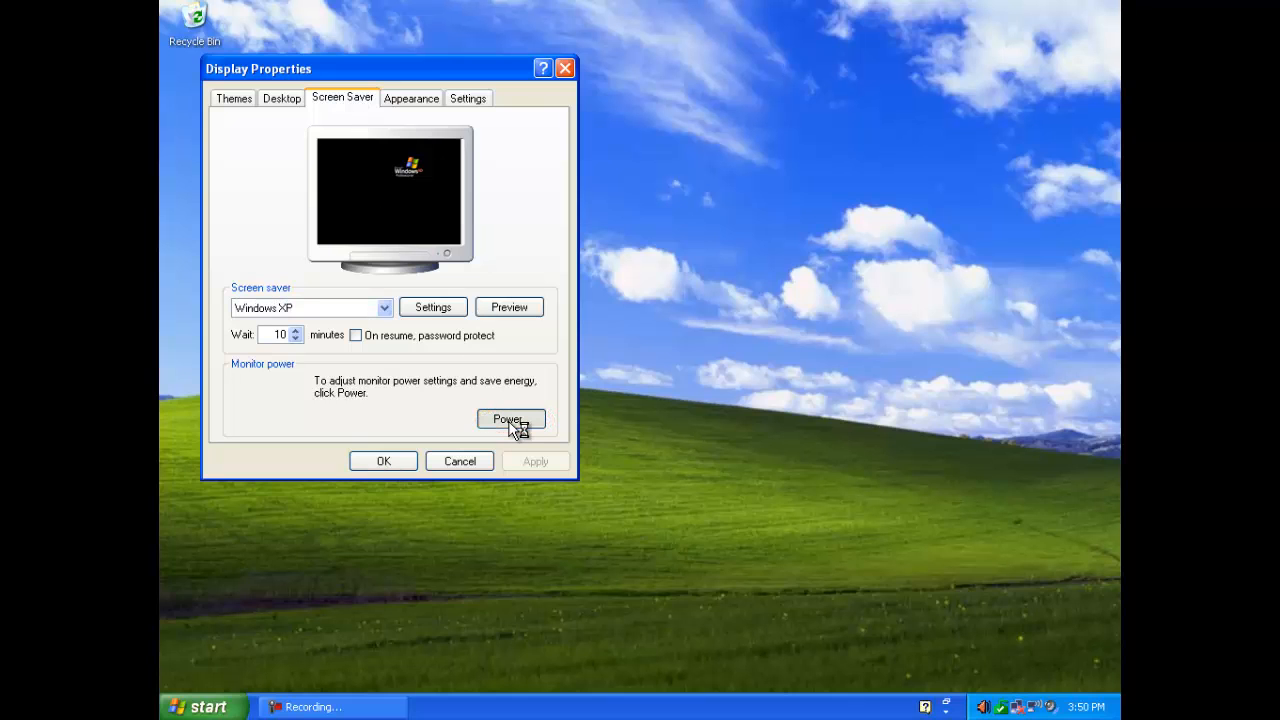
pyautogui.click(510, 420)
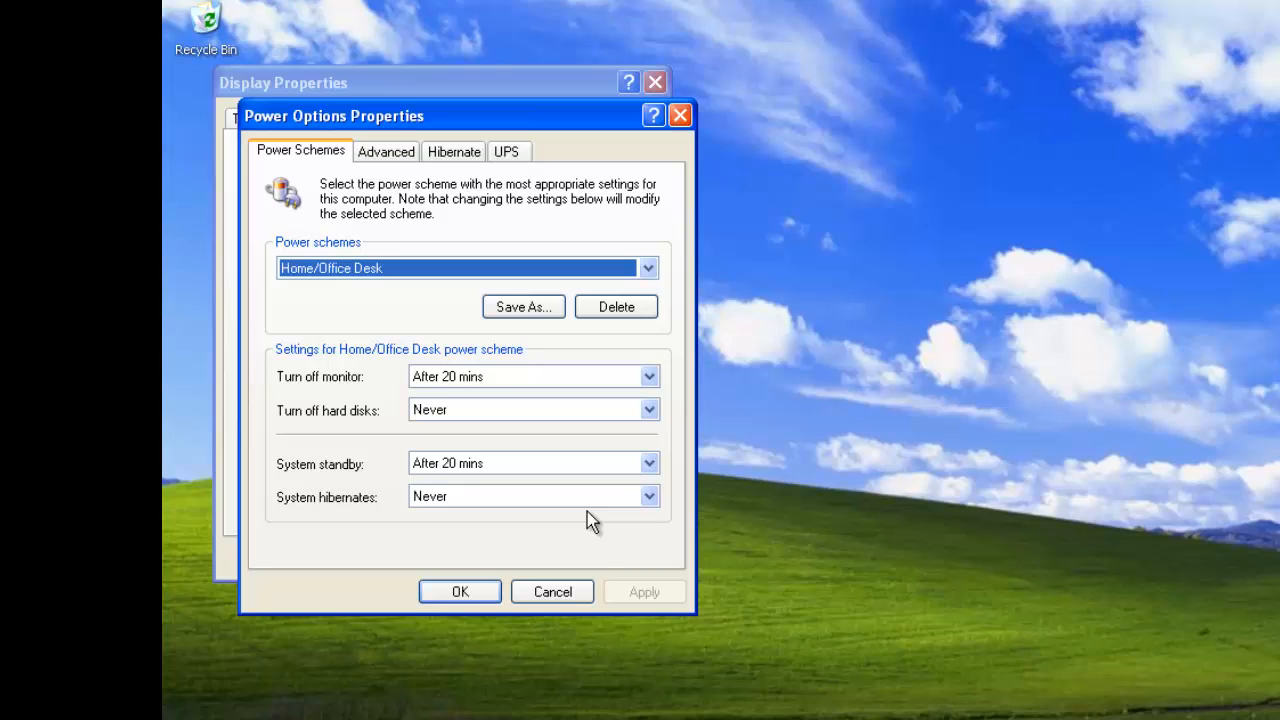
pyautogui.click(648, 268)
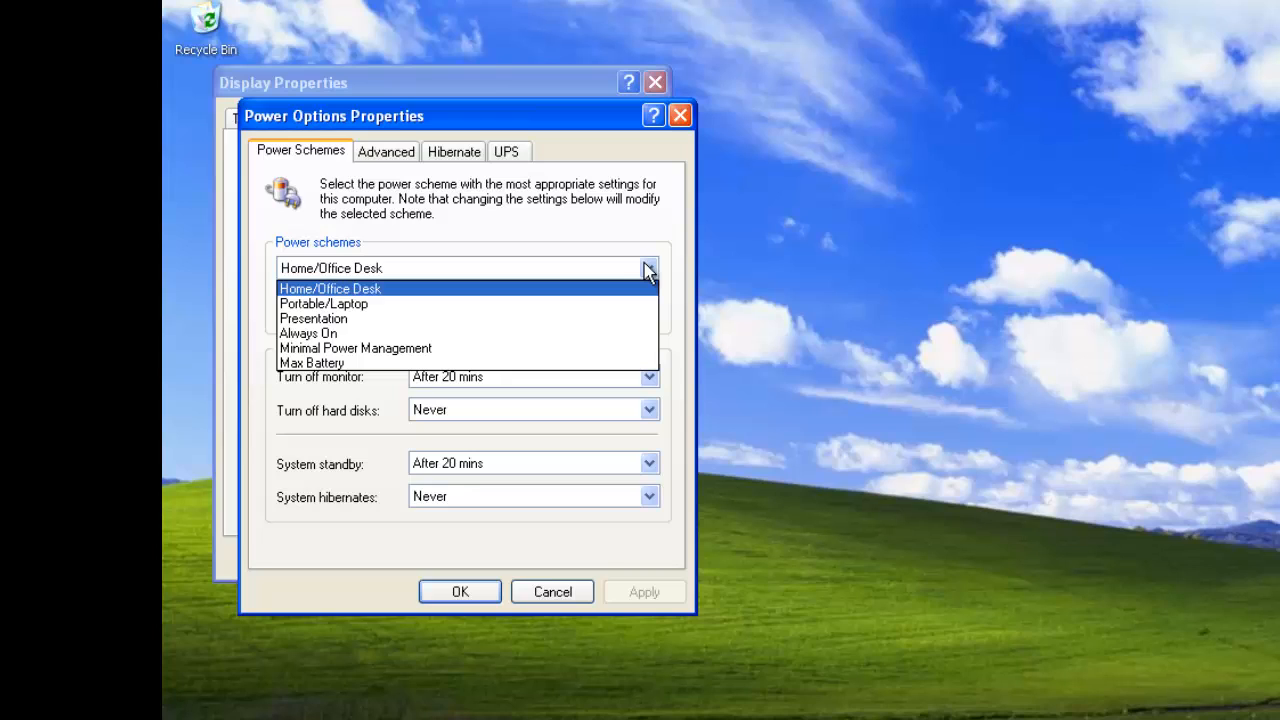
pyautogui.click(330, 288)
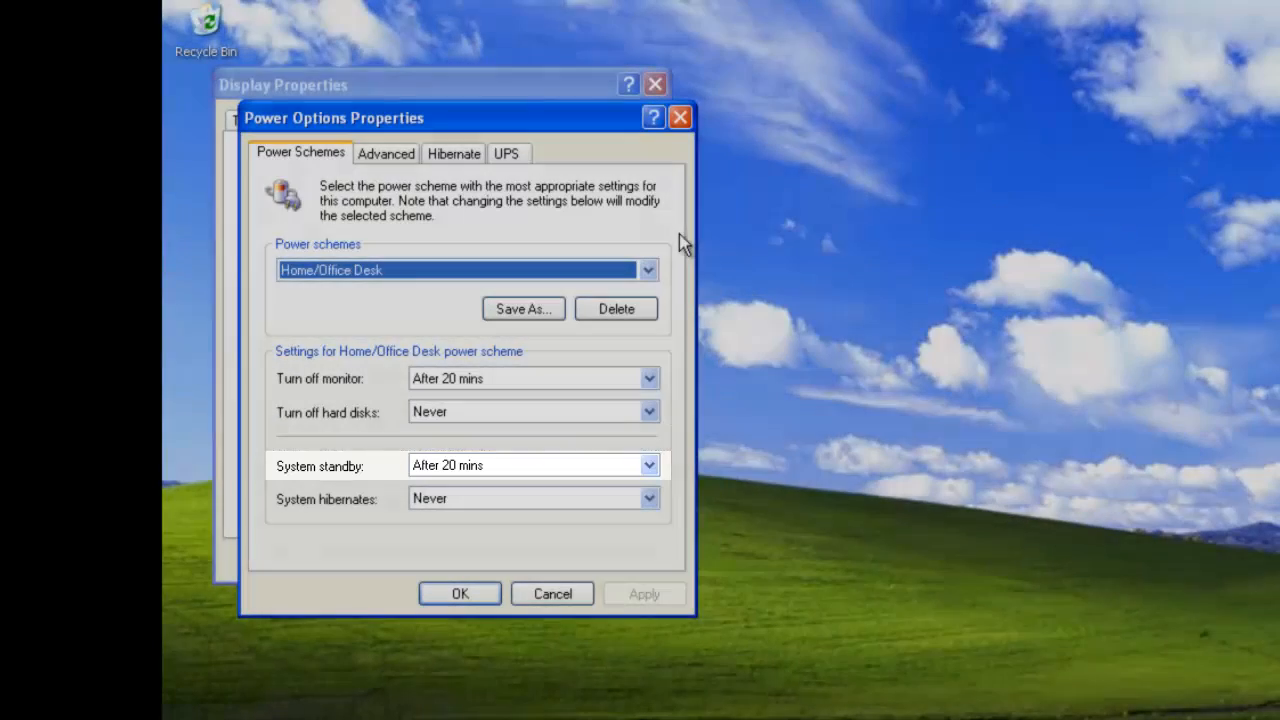
# Review the monitor and hard disk turn-off timings, keeping hard disks at Never
pyautogui.click(648, 378)
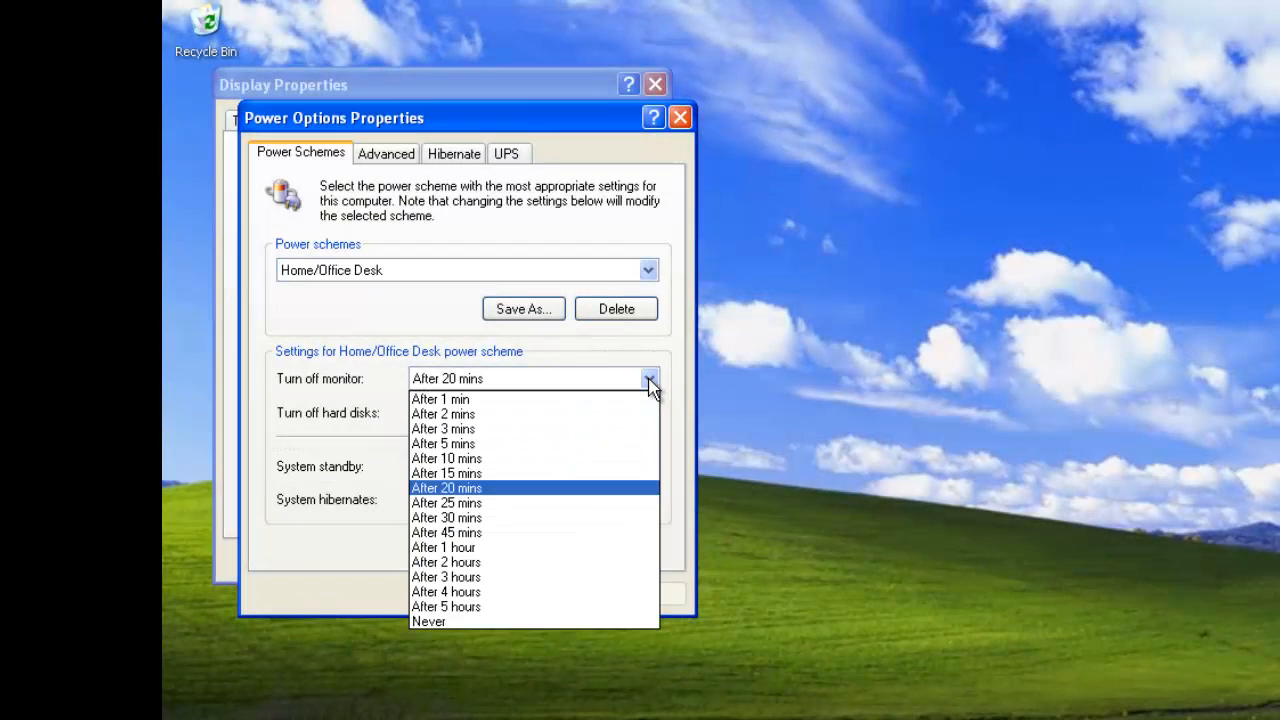
pyautogui.click(650, 412)
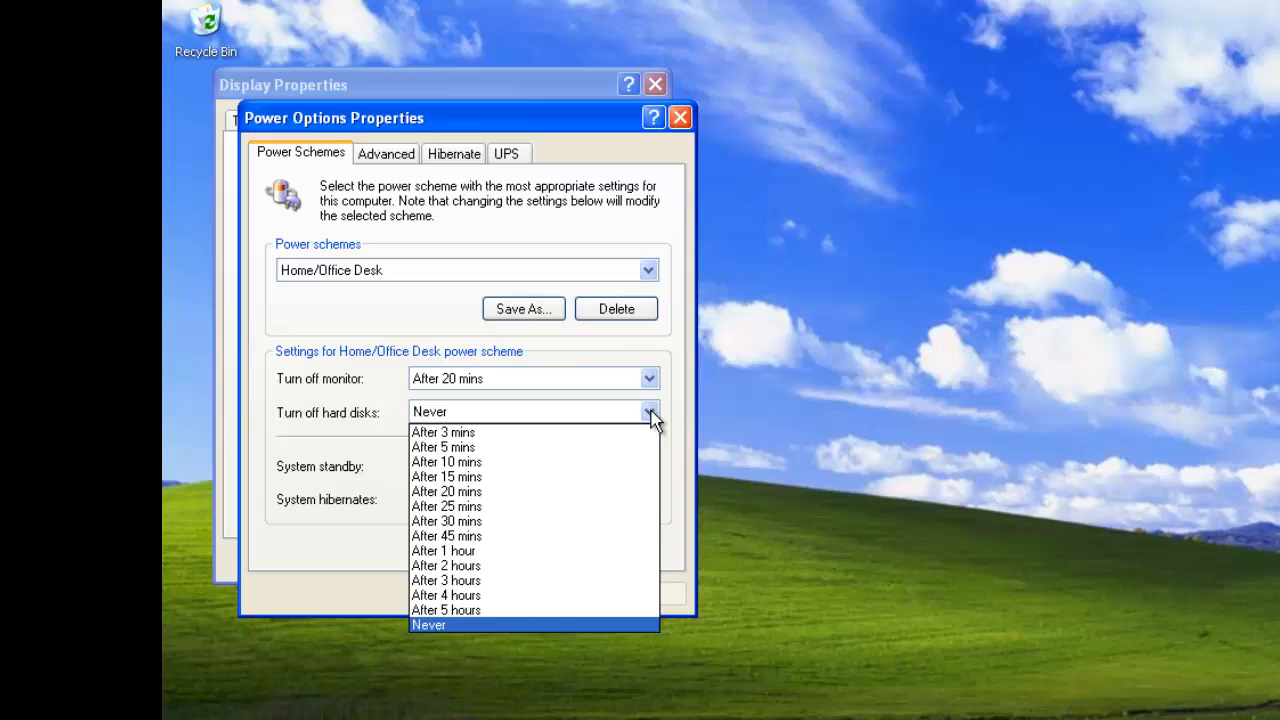
pyautogui.click(428, 624)
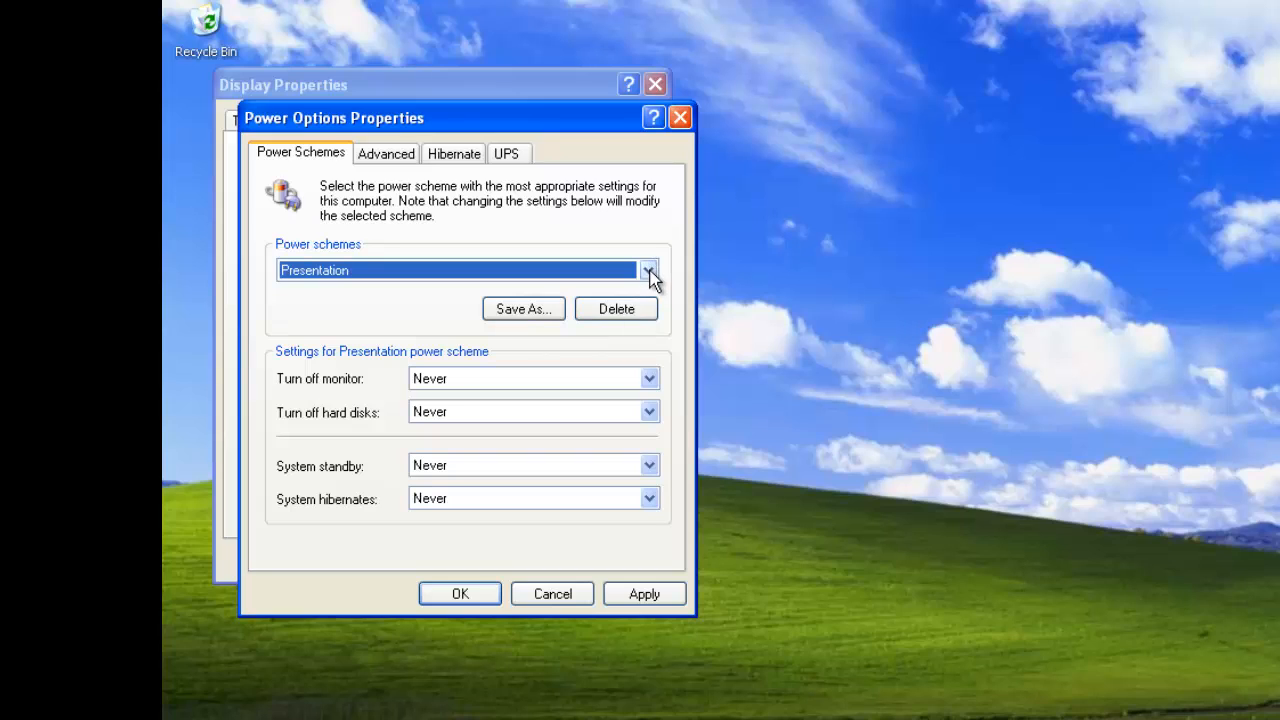
pyautogui.click(464, 270)
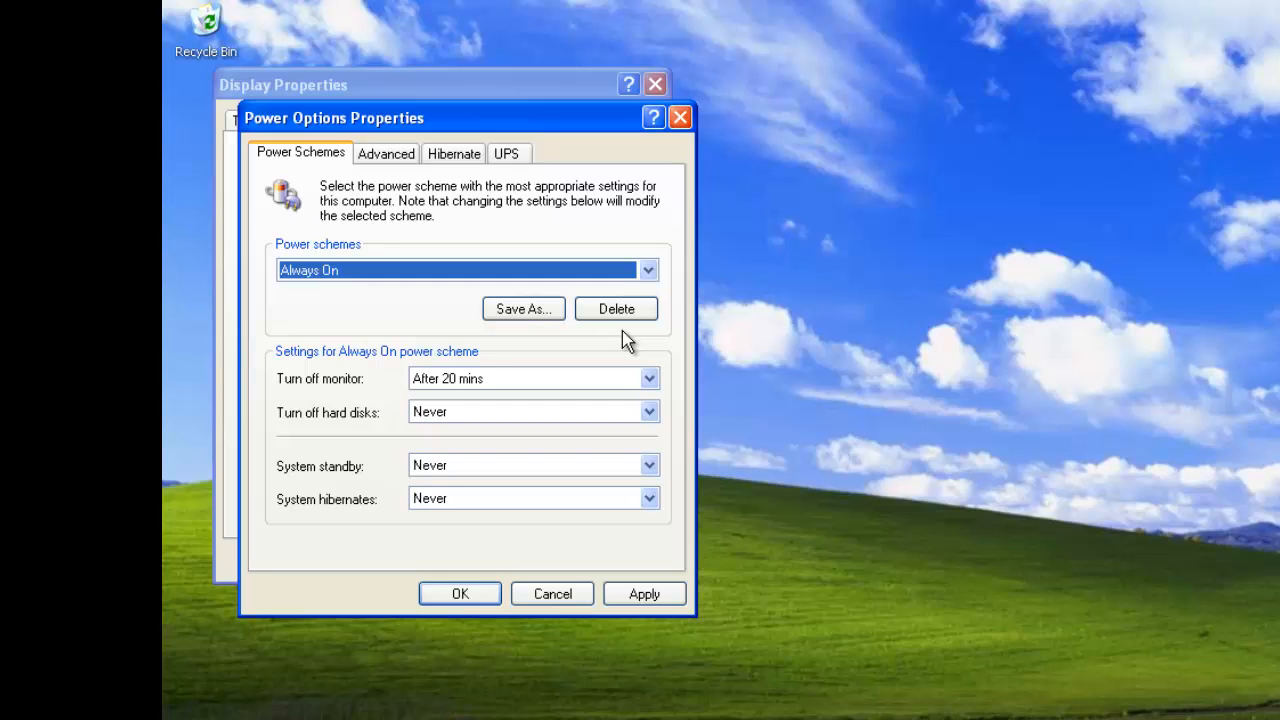
# Switch the scheme to Minimal Power Management, then to Max Battery
pyautogui.click(648, 270)
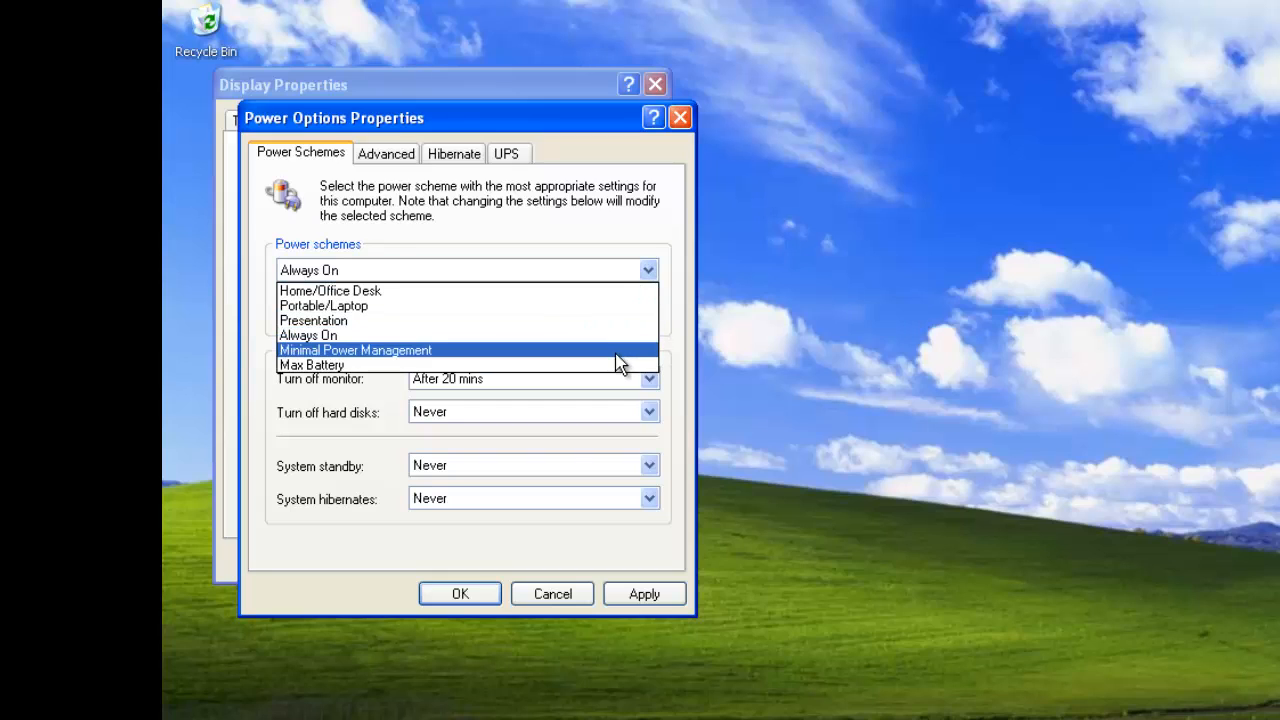
pyautogui.click(356, 350)
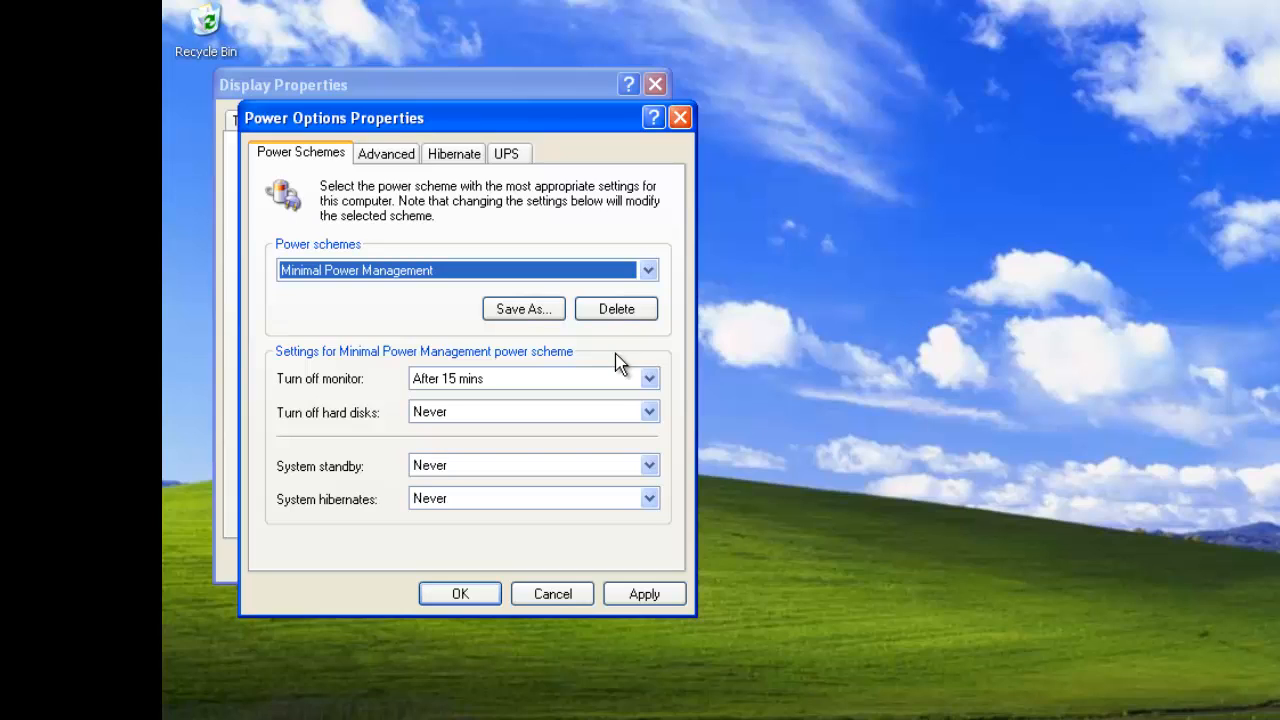
pyautogui.click(648, 270)
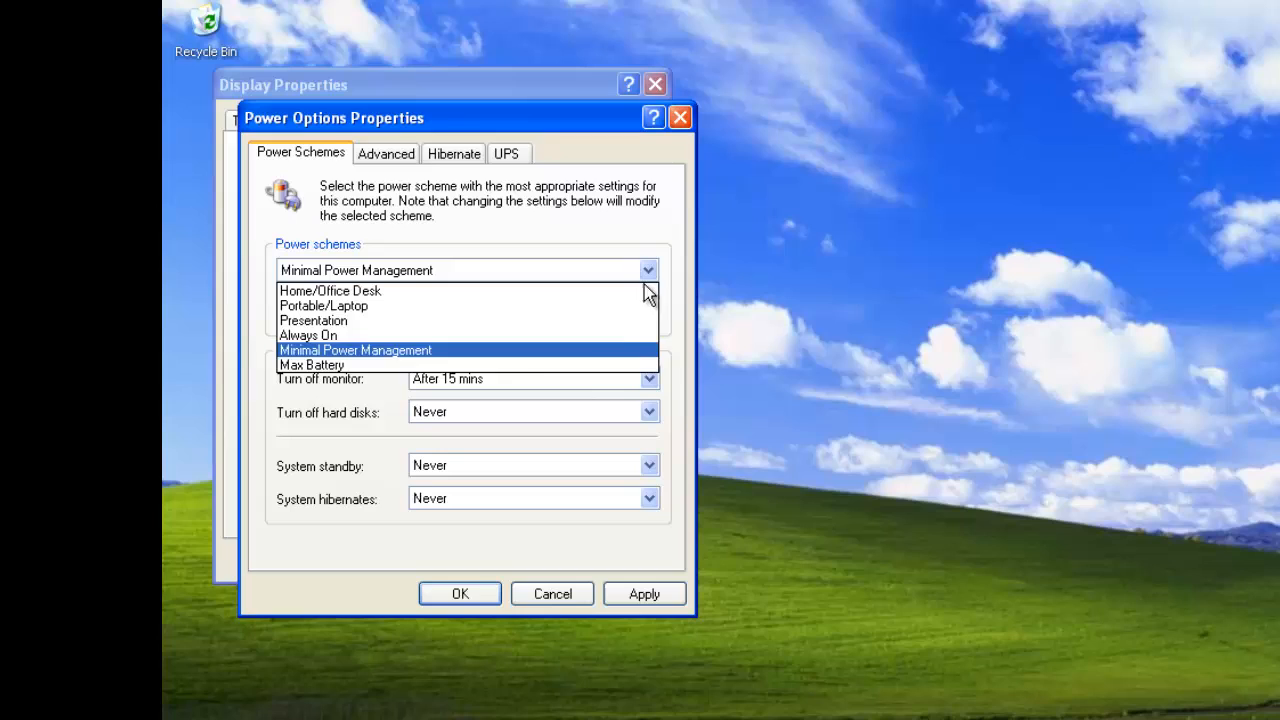
pyautogui.click(312, 364)
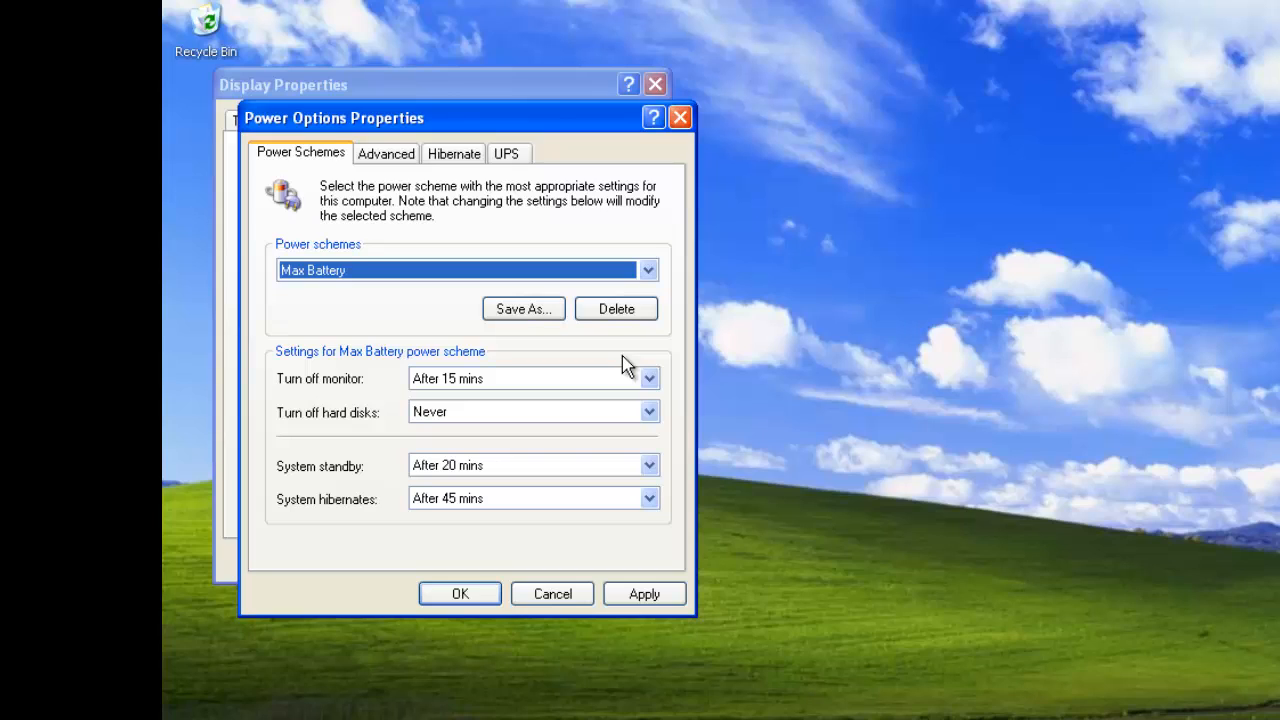
# Save the current settings as a new power scheme named Scheme 1
pyautogui.click(524, 308)
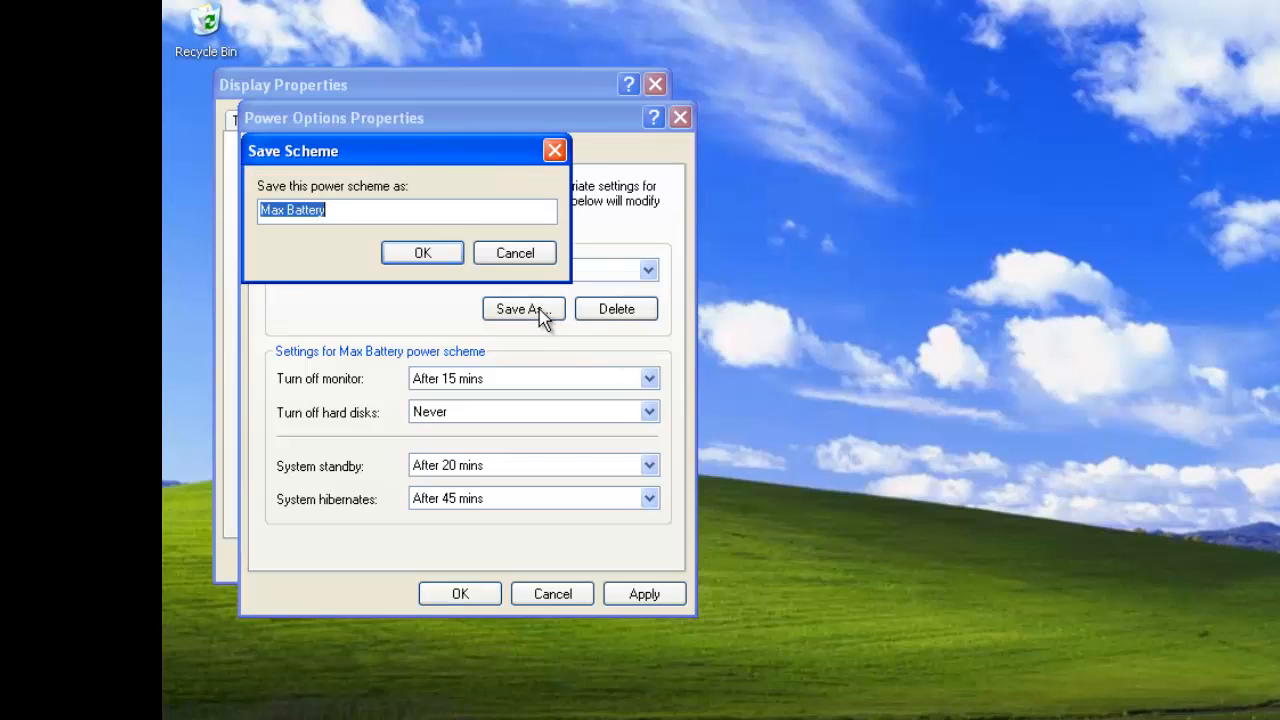
pyautogui.write('Scheme')
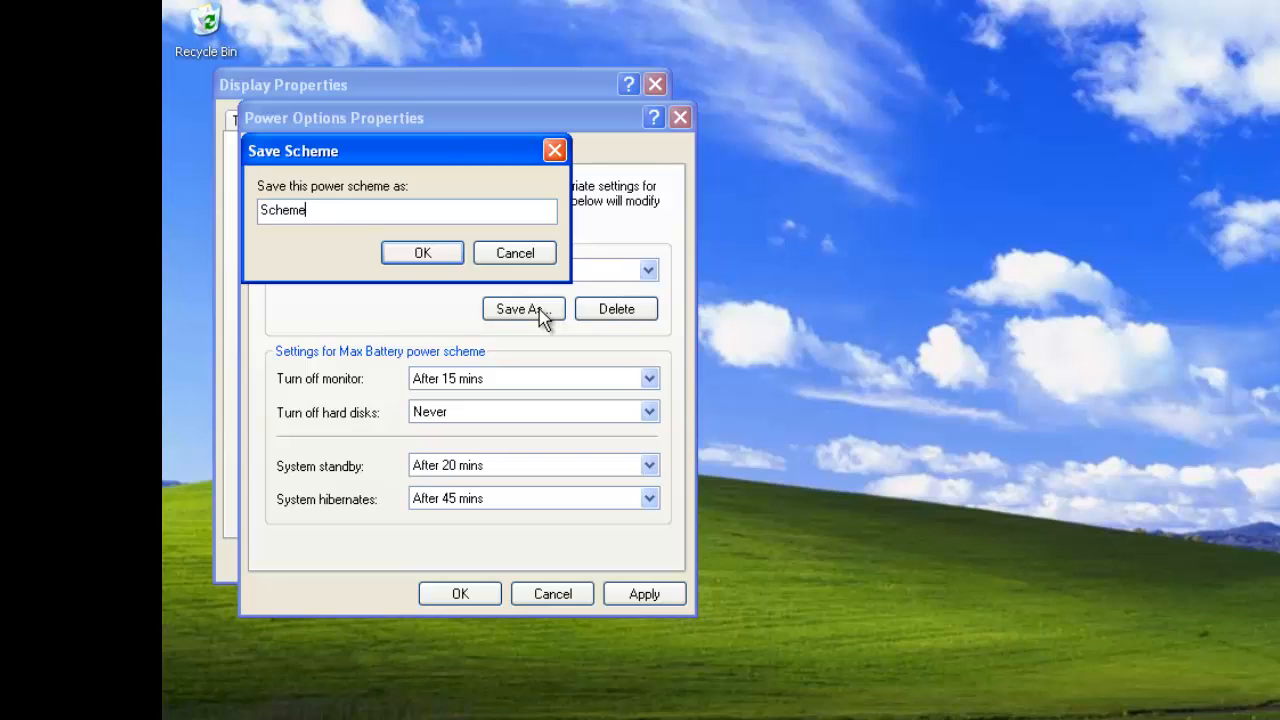
pyautogui.write('1')
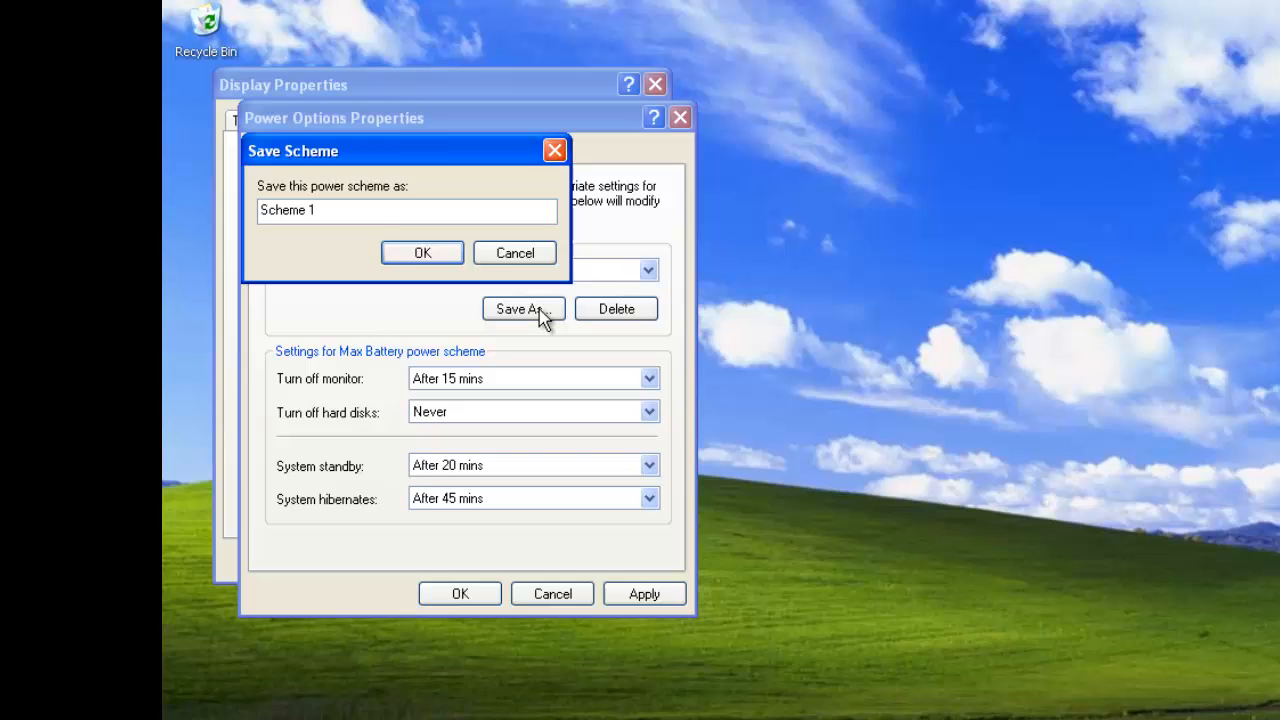
pyautogui.click(420, 252)
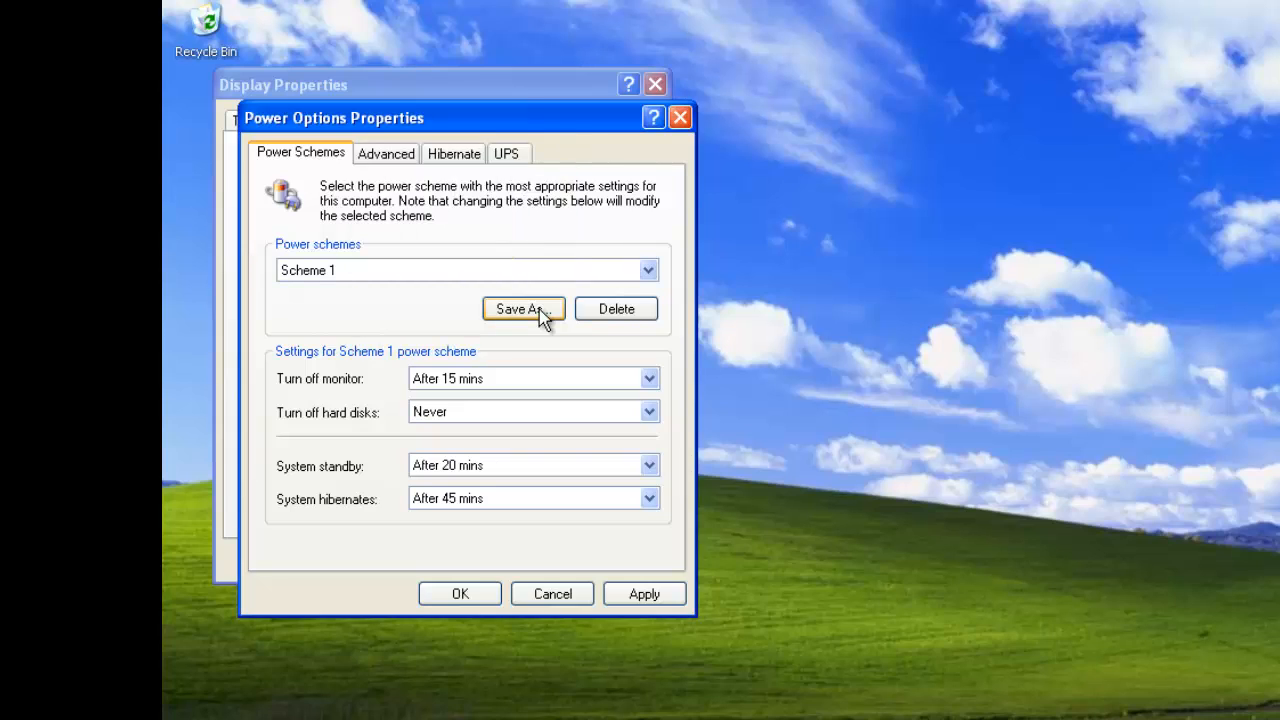
# Delete the Scheme 1 power scheme and confirm the deletion
pyautogui.click(648, 270)
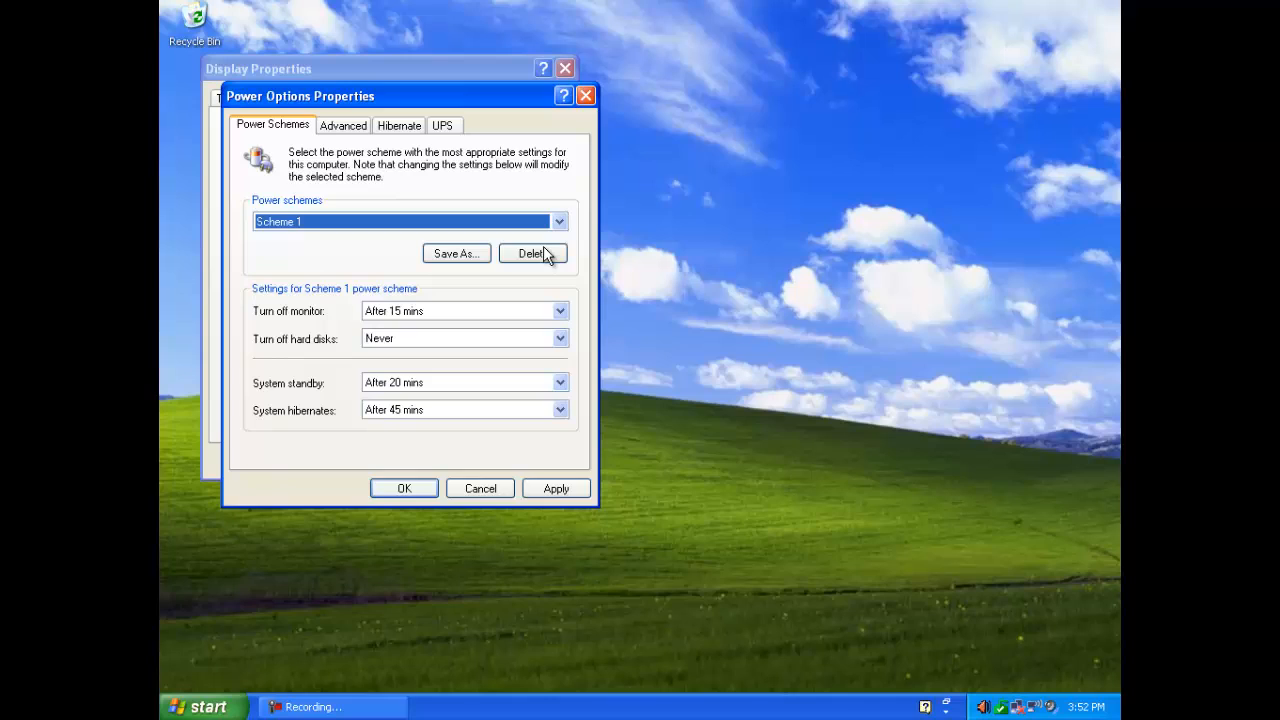
pyautogui.click(532, 252)
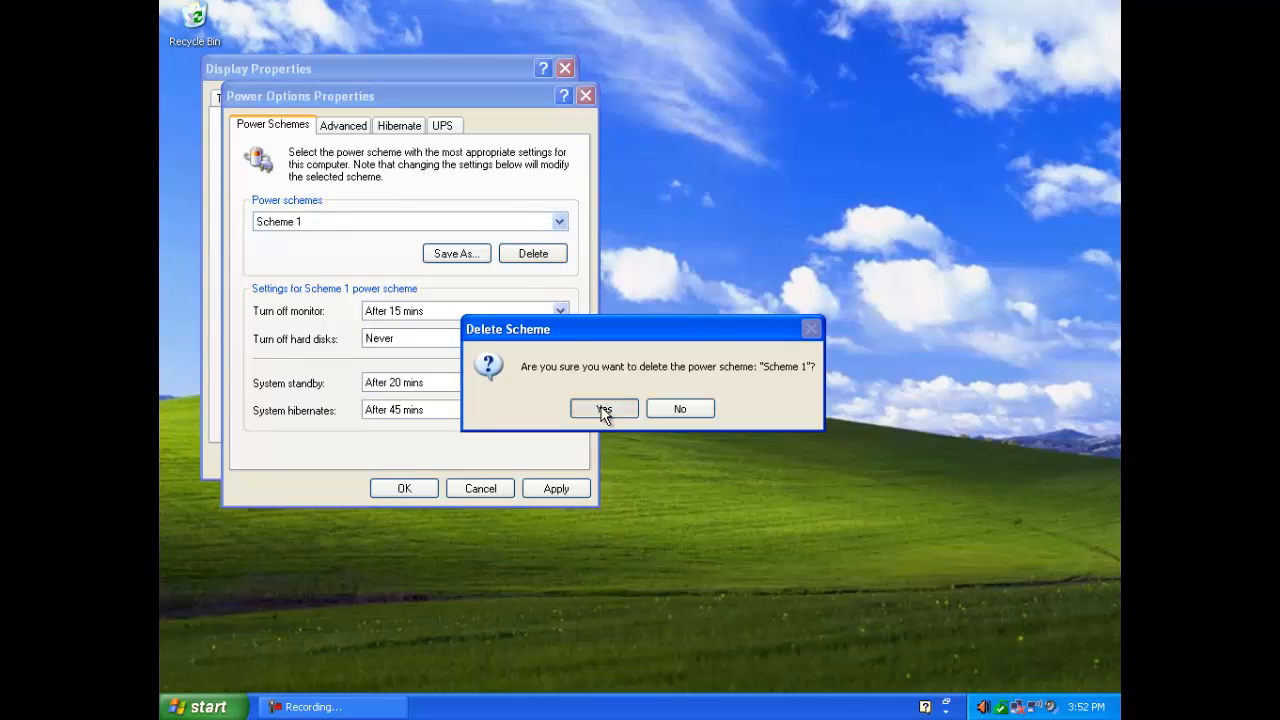
pyautogui.click(604, 408)
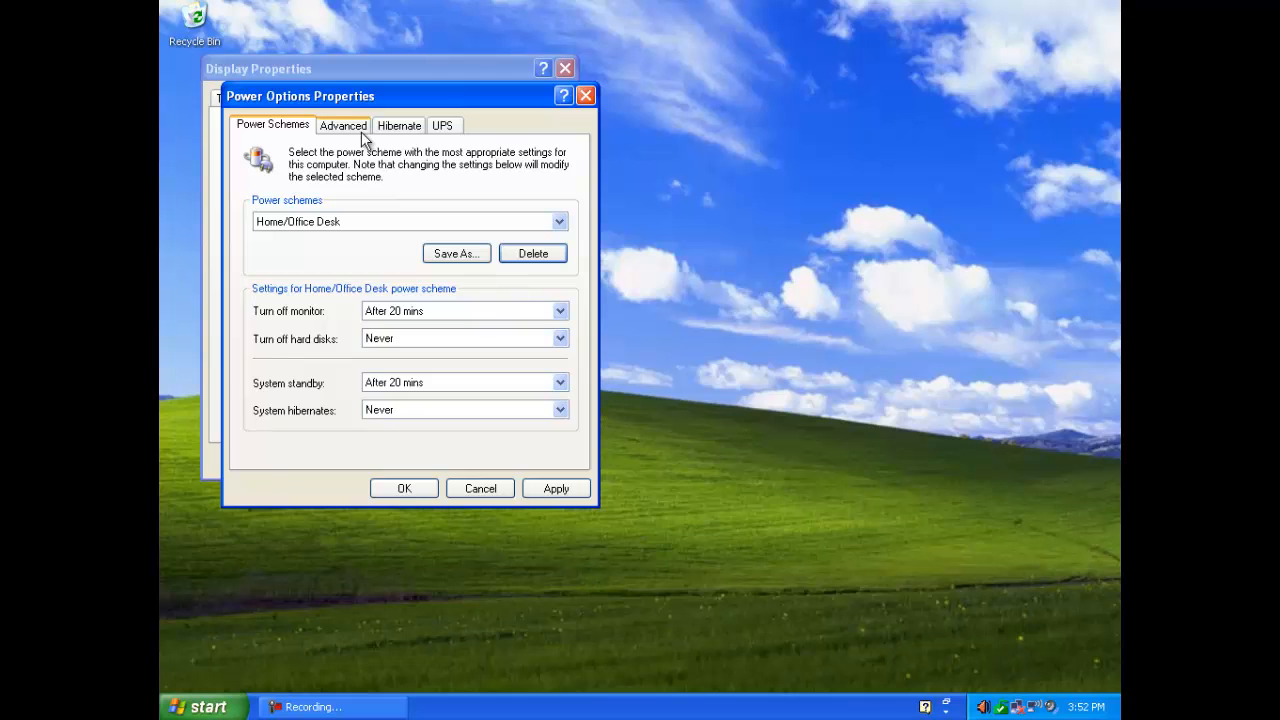
# Always show the power icon on the taskbar, then reopen Power Options from that tray icon
pyautogui.click(344, 124)
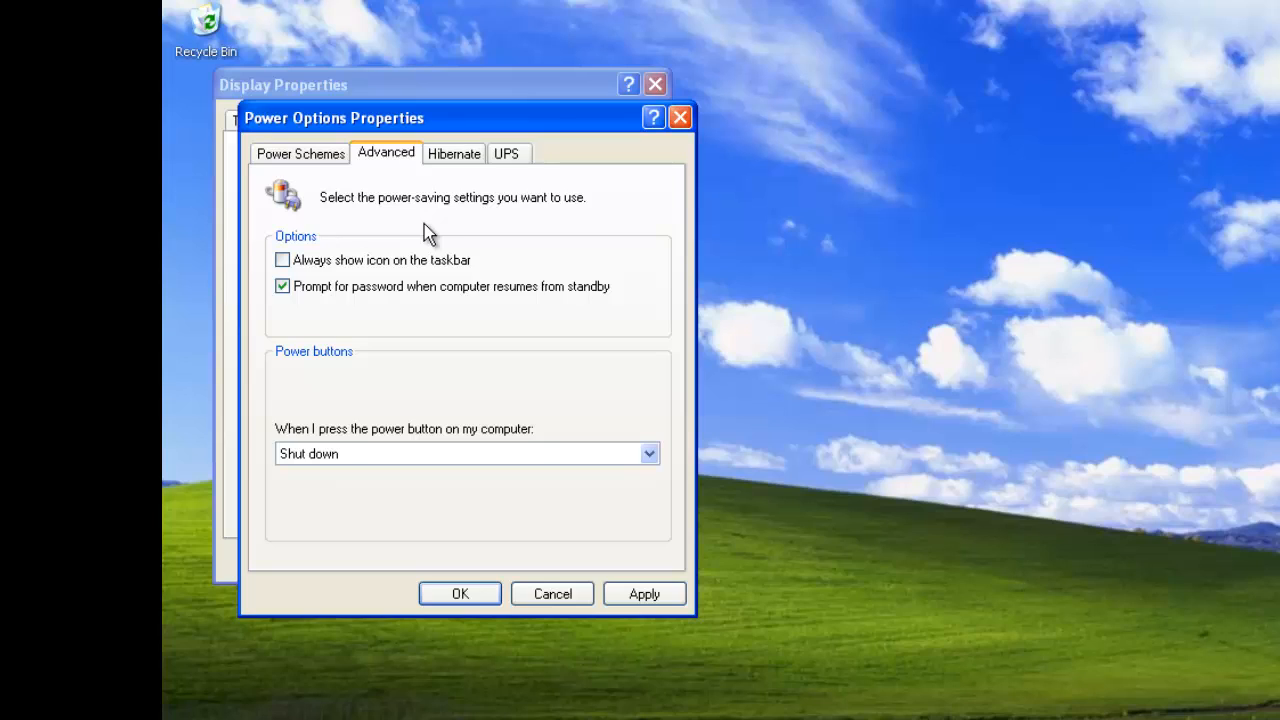
pyautogui.click(284, 260)
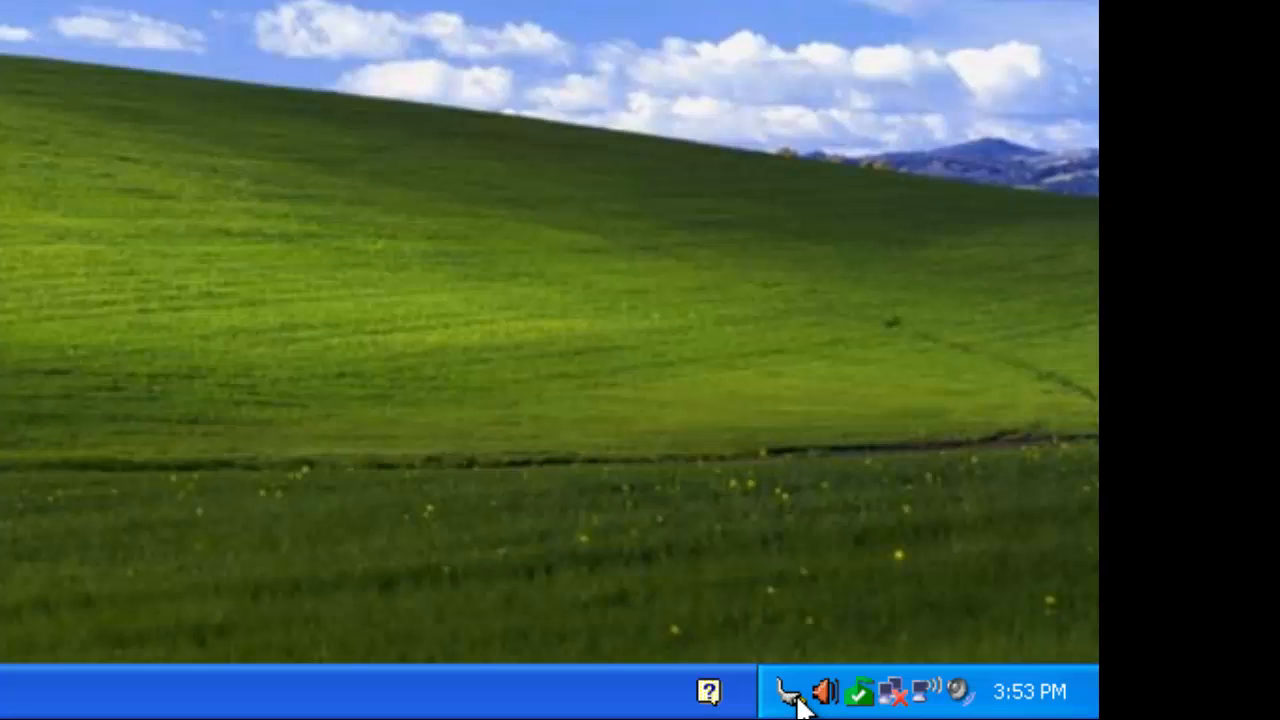
pyautogui.click(788, 692)
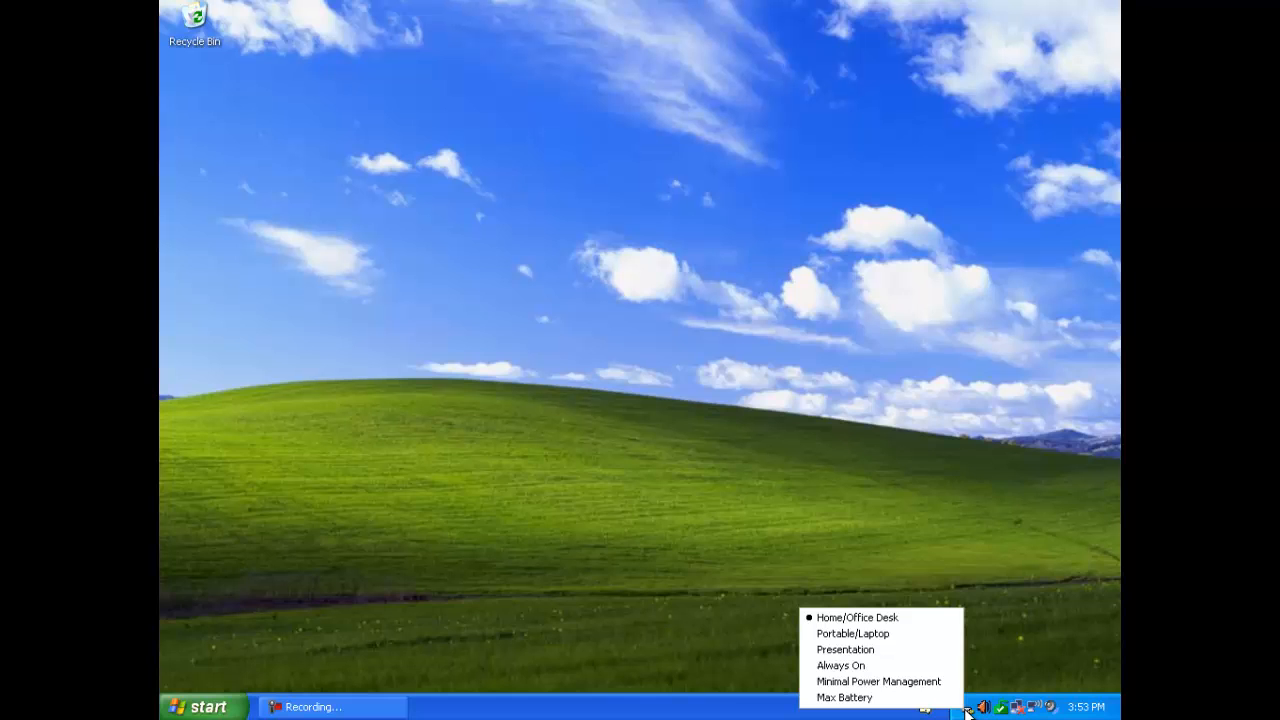
pyautogui.click(856, 616)
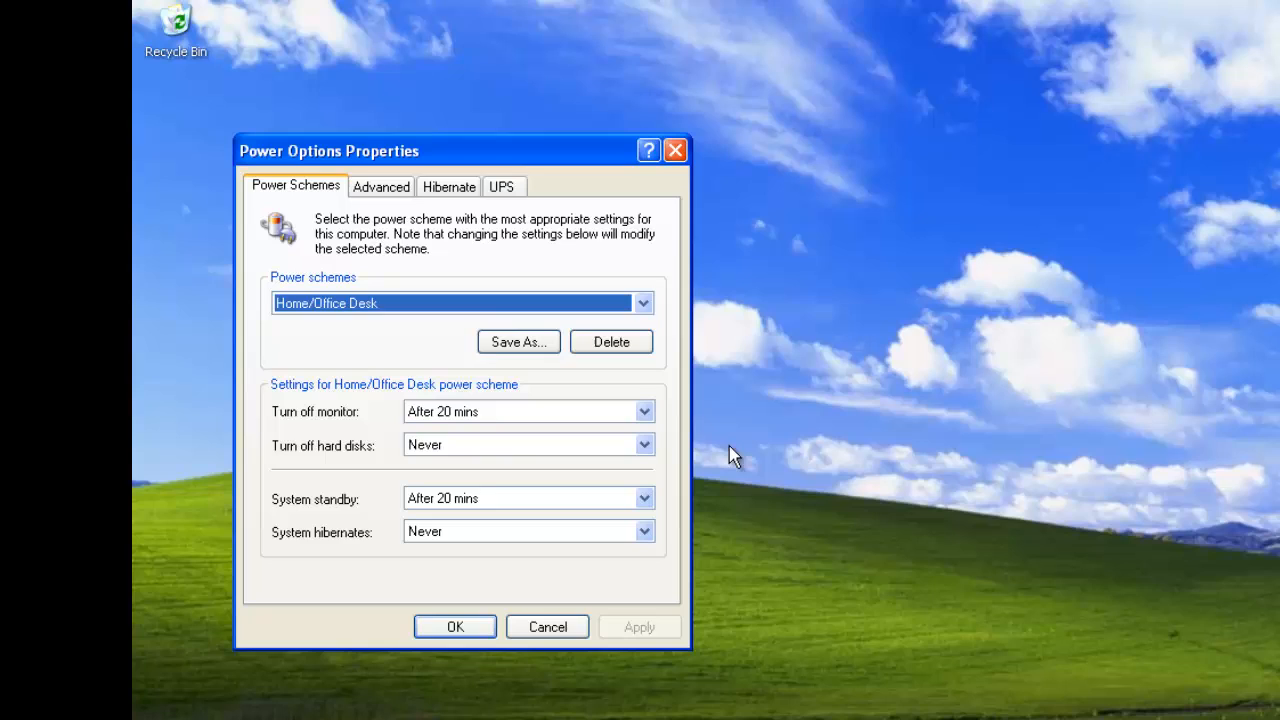
# Set the power button to Ask me what to do, dismiss its turn-off prompt, and view UPS settings
pyautogui.click(380, 186)
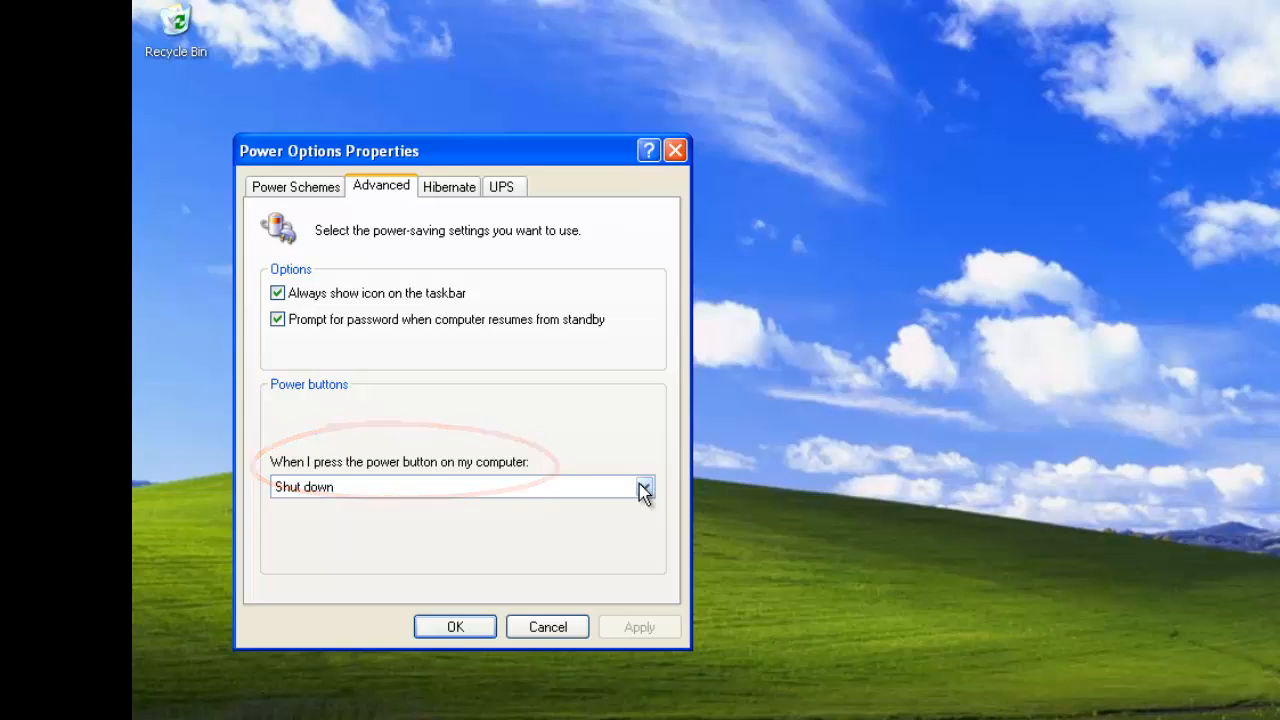
pyautogui.click(644, 488)
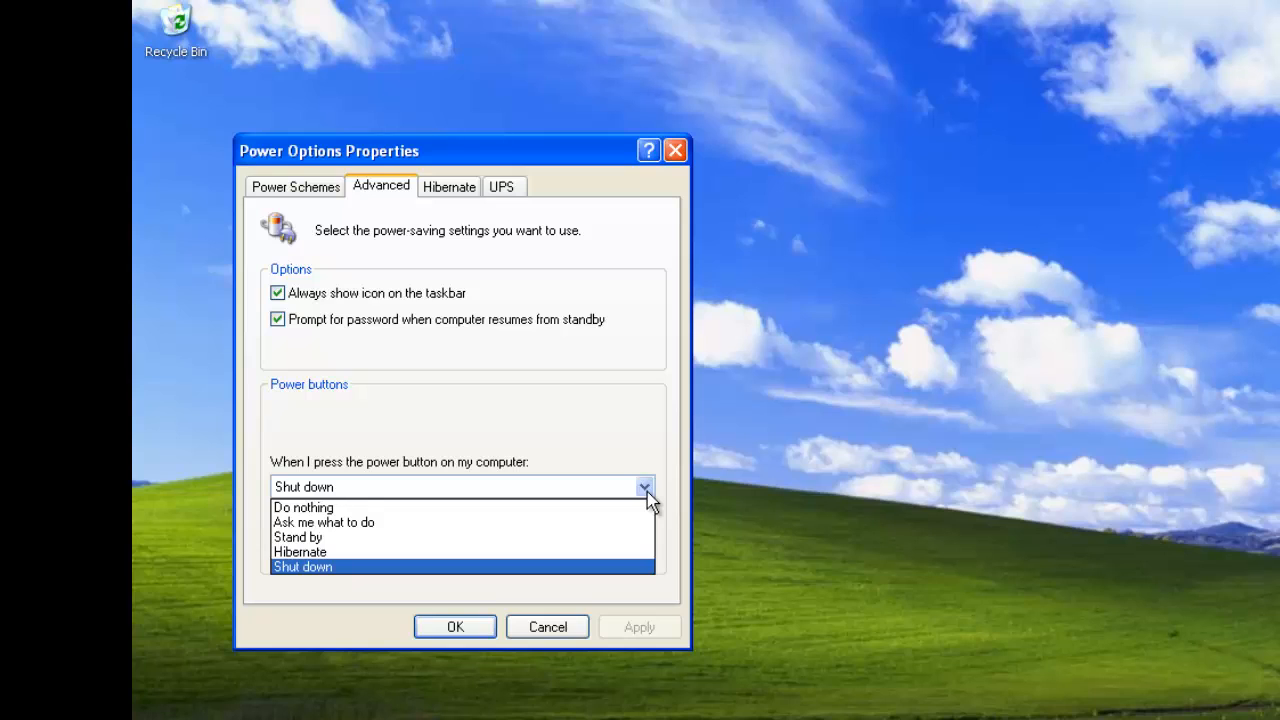
pyautogui.click(324, 522)
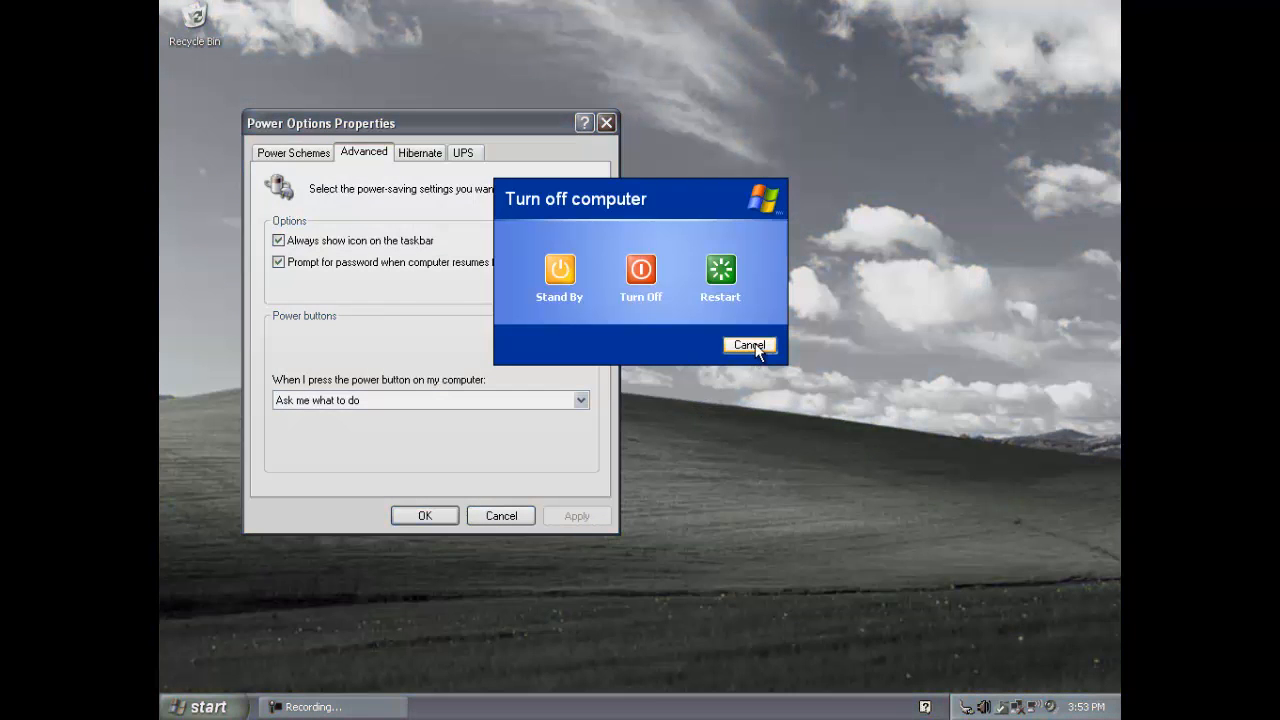
pyautogui.click(748, 344)
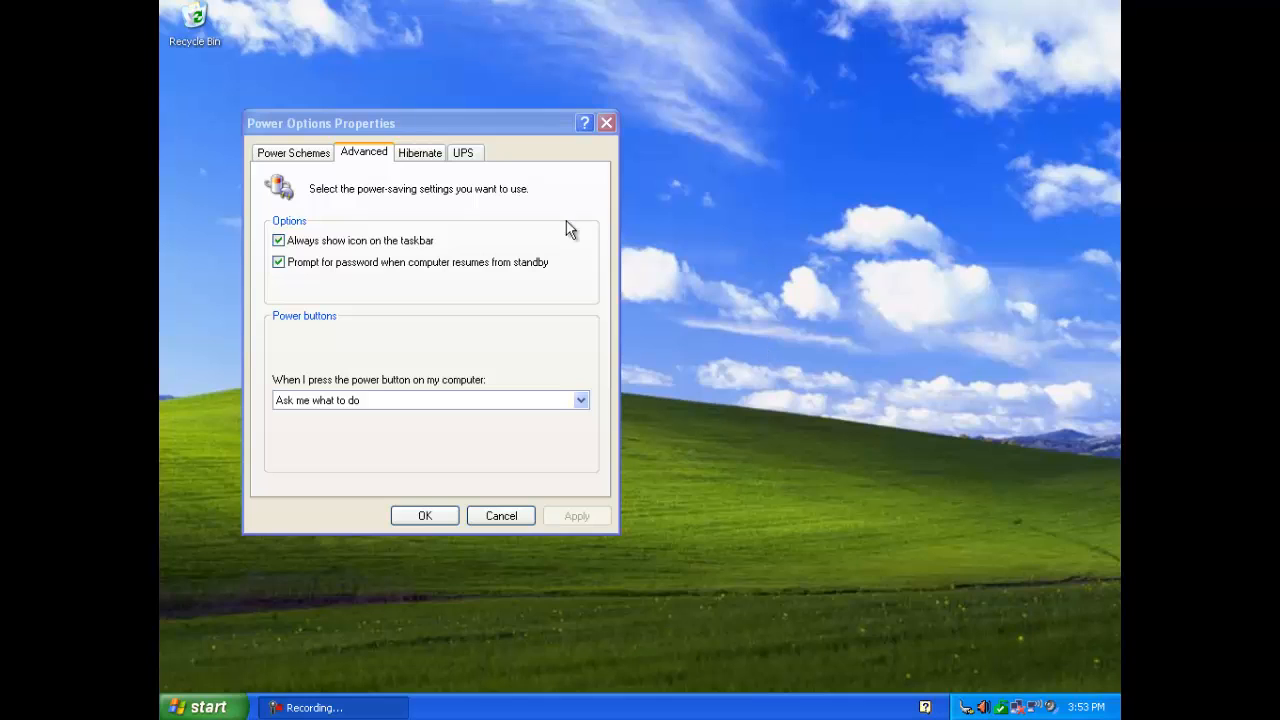
pyautogui.click(464, 152)
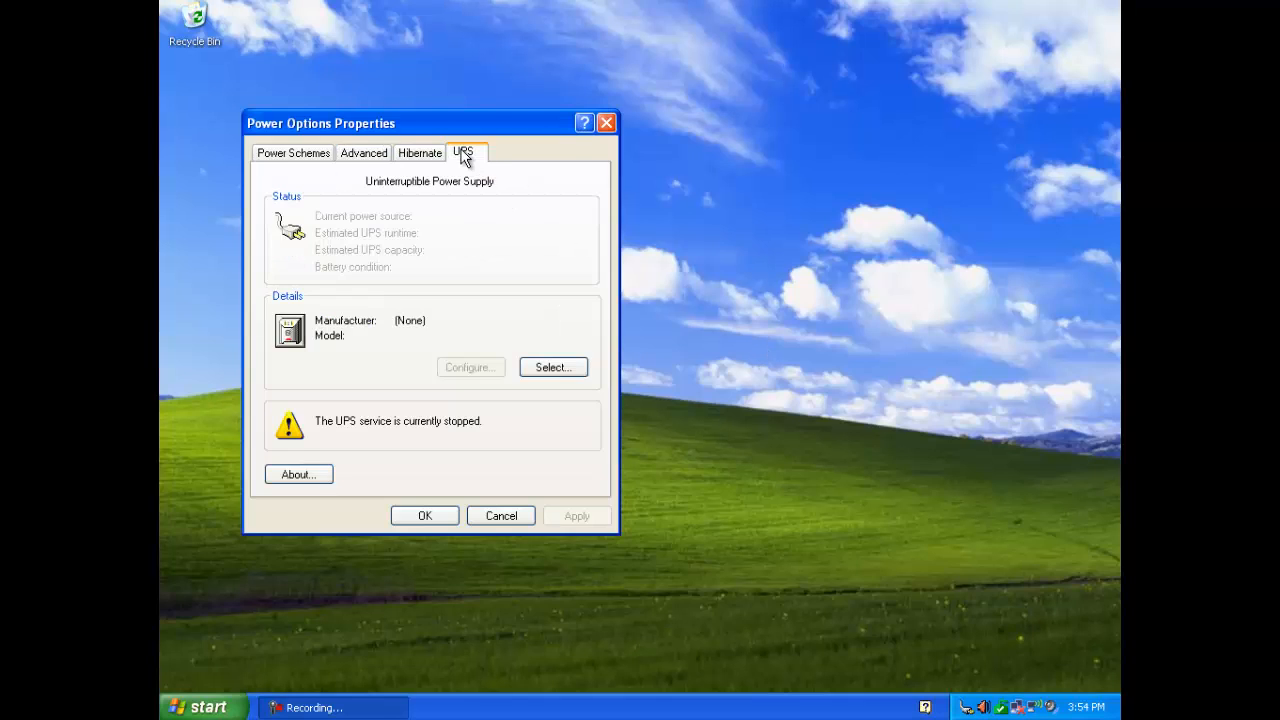